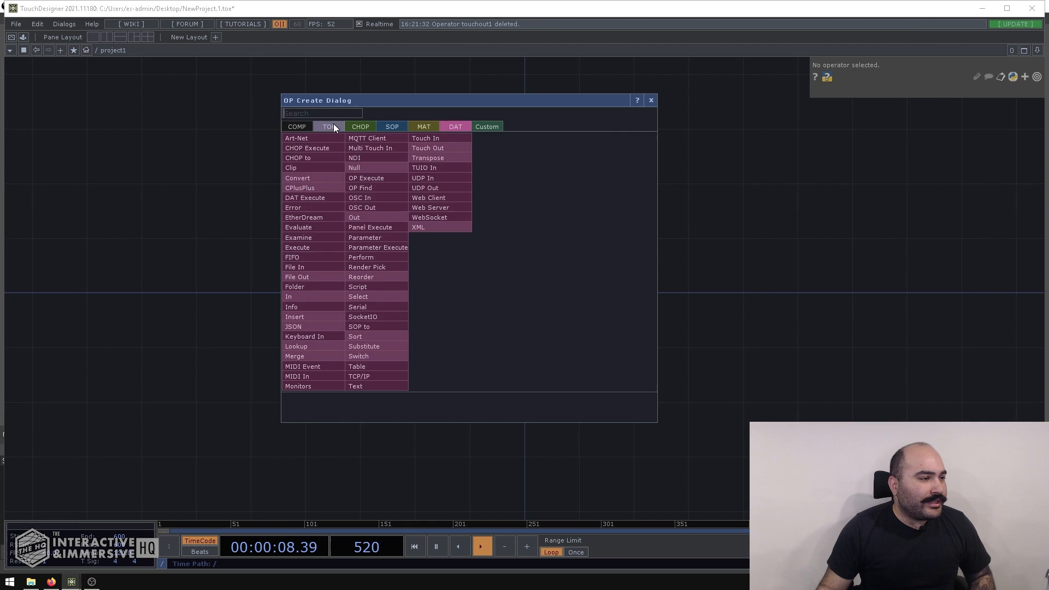
Step: List the TOP operators in the OP Create dialog, showing the Touch In TOP description
left_click(328, 127)
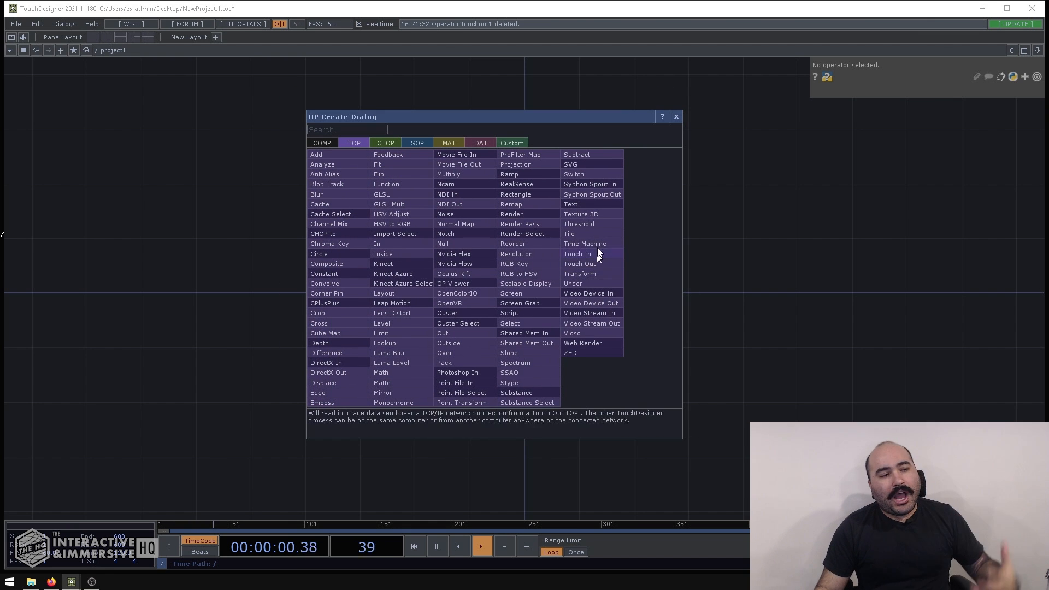
mouse_move(591, 243)
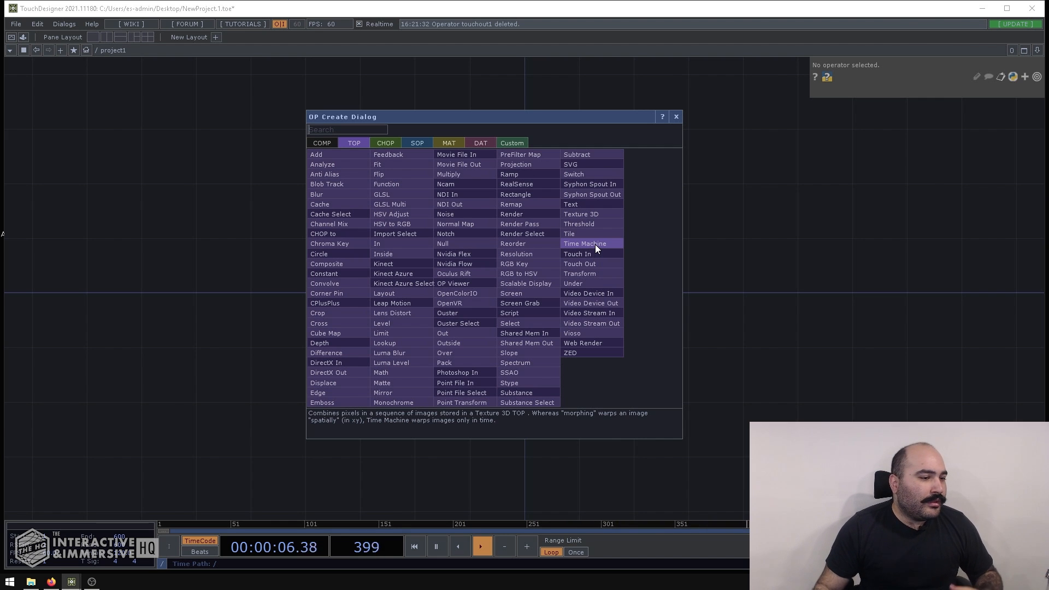
mouse_move(661, 243)
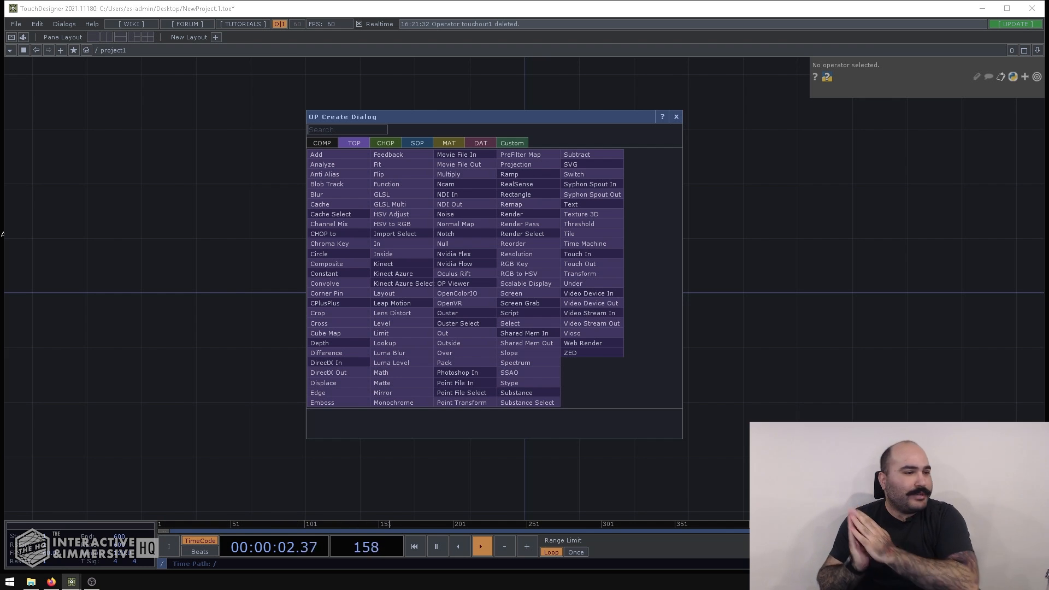
mouse_move(585, 214)
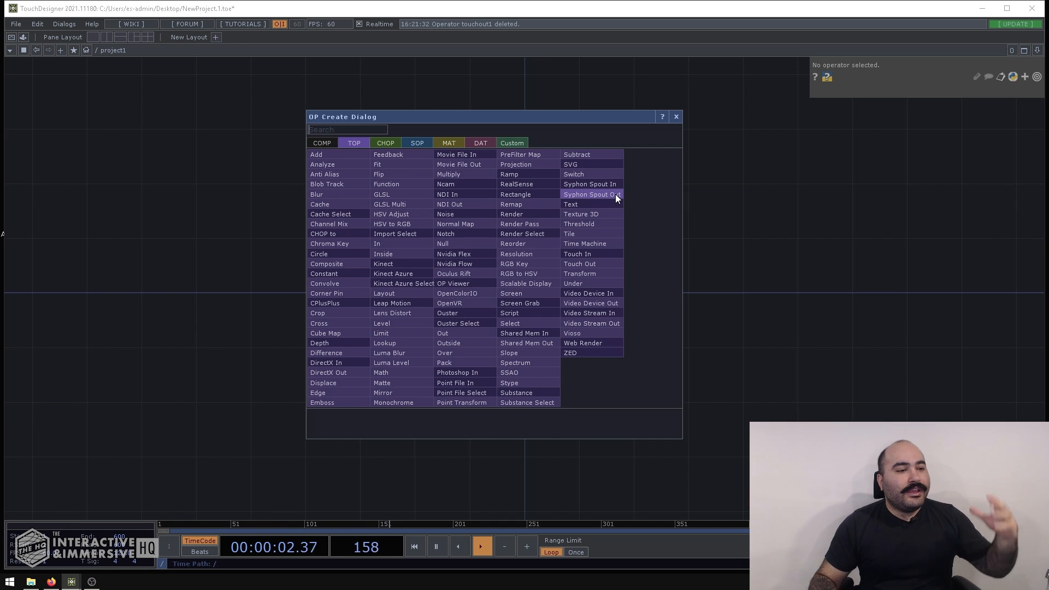
mouse_move(701, 233)
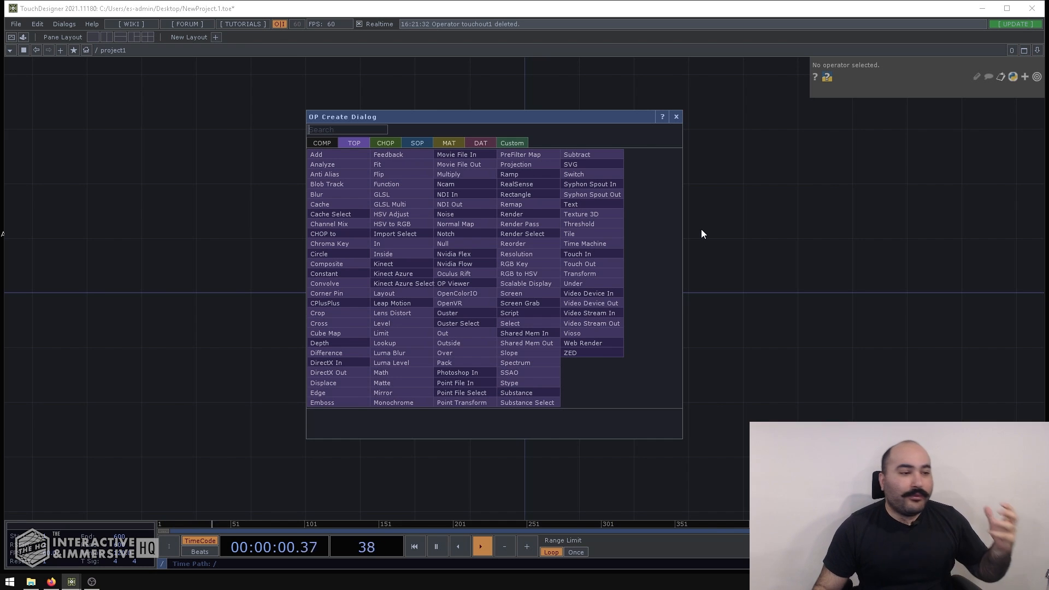
mouse_move(606, 195)
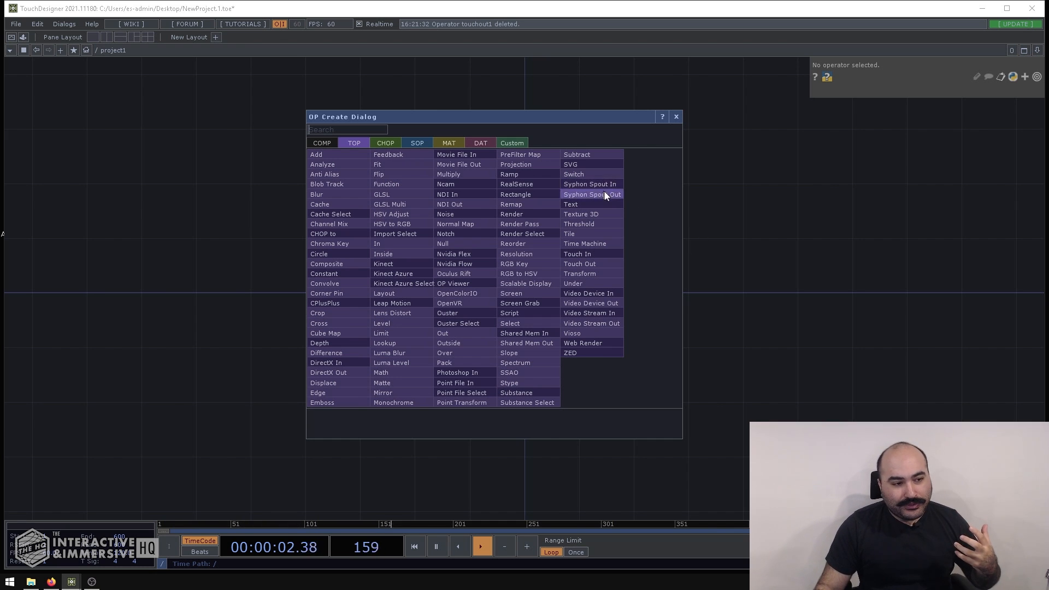
mouse_move(643, 207)
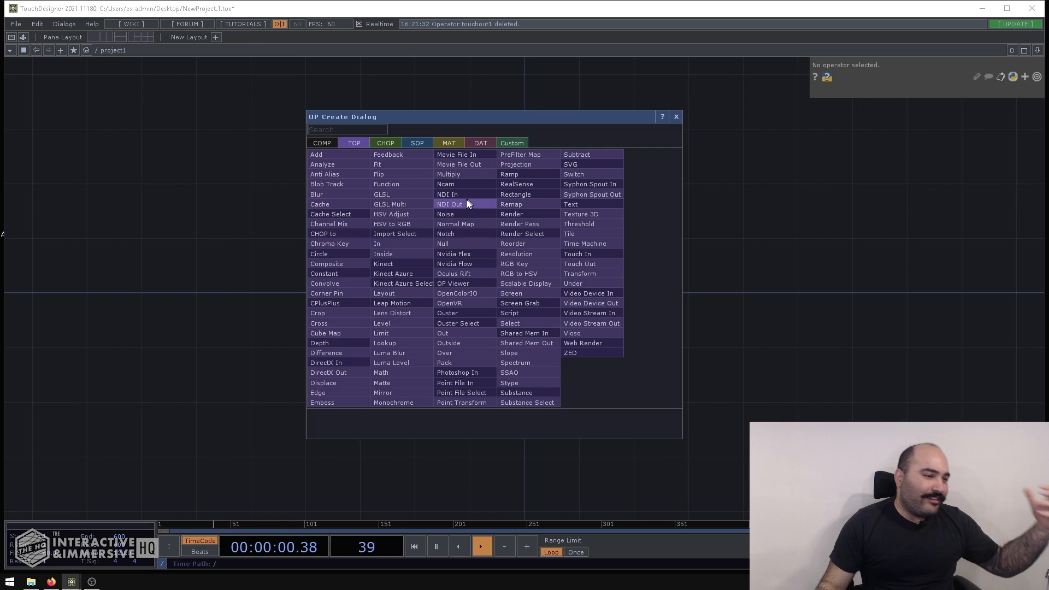
mouse_move(464, 197)
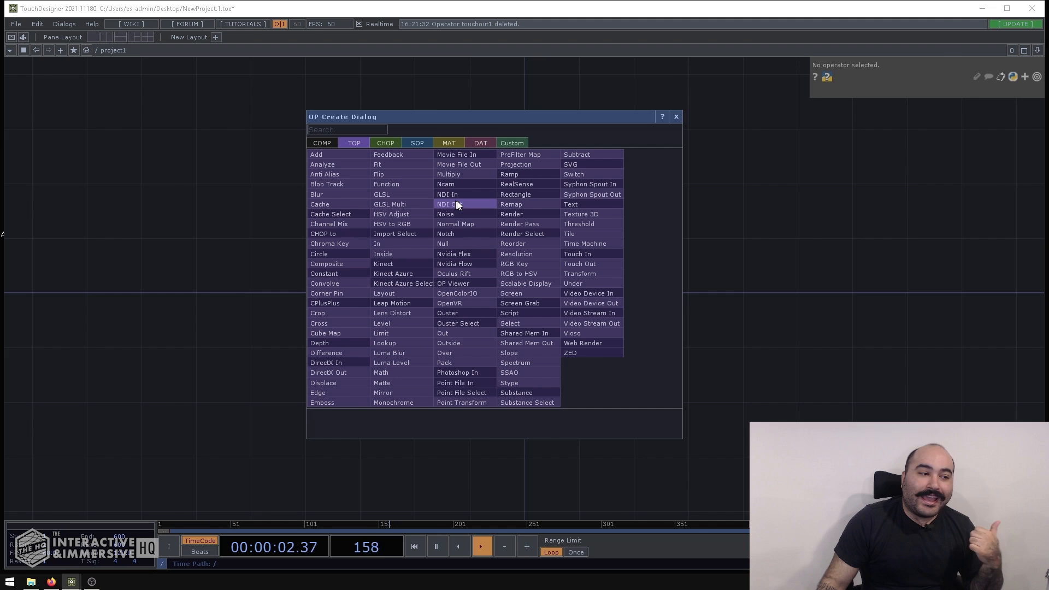
mouse_move(594, 258)
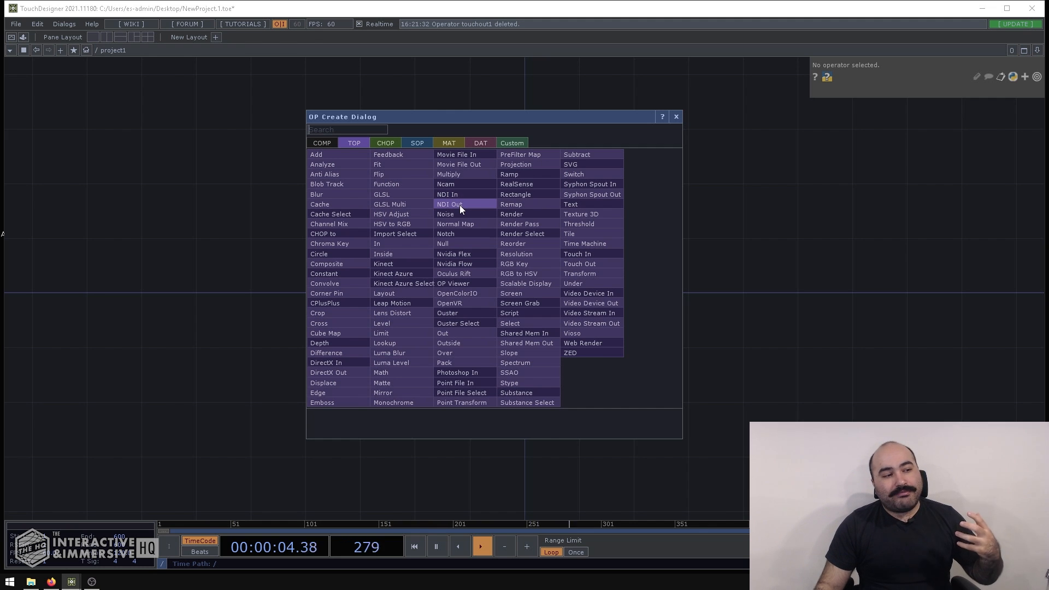
mouse_move(454, 195)
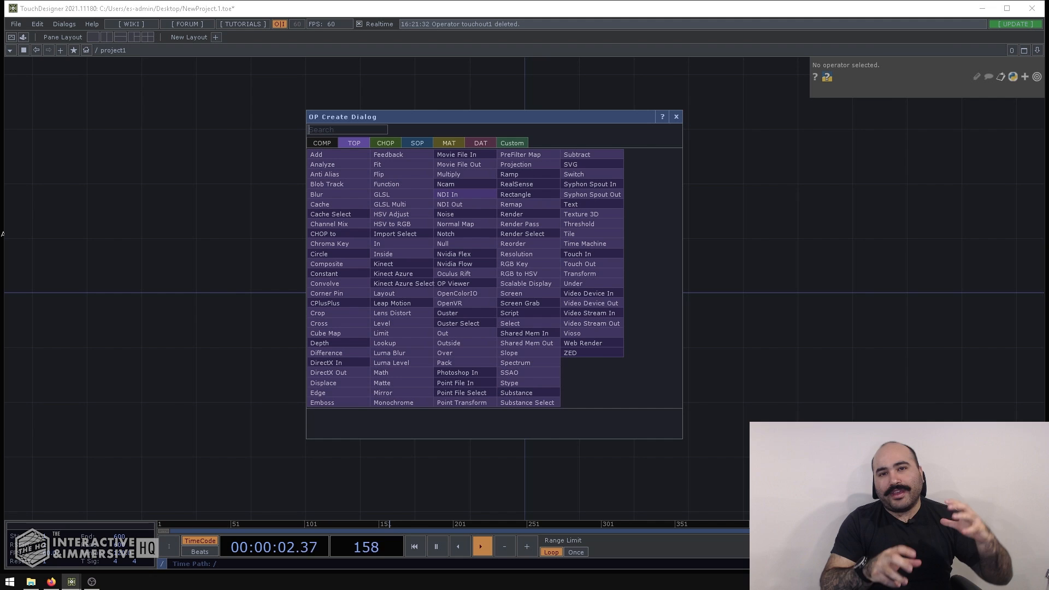
mouse_move(577, 253)
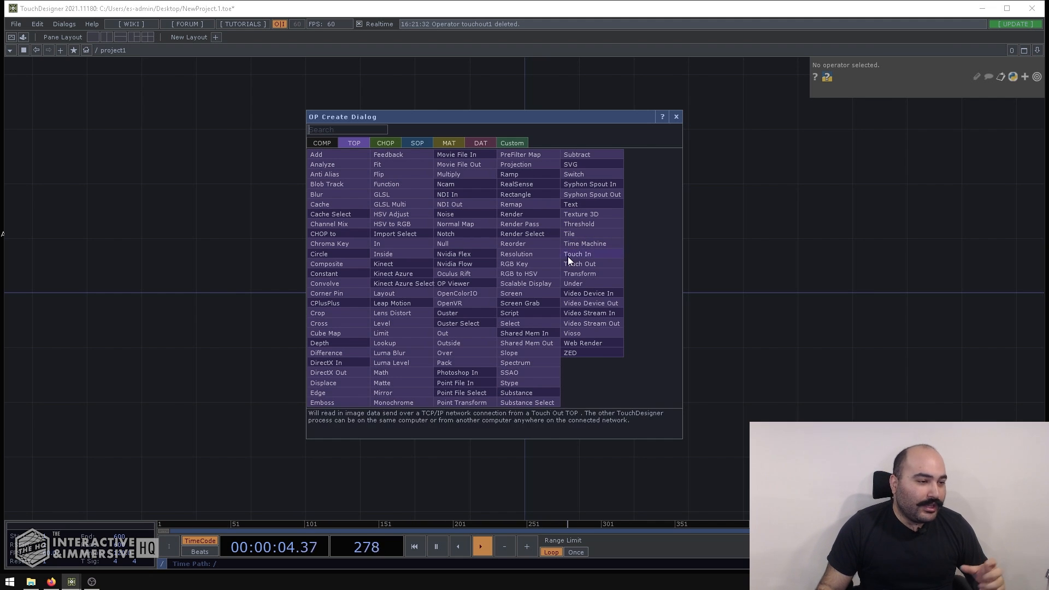
mouse_move(584, 264)
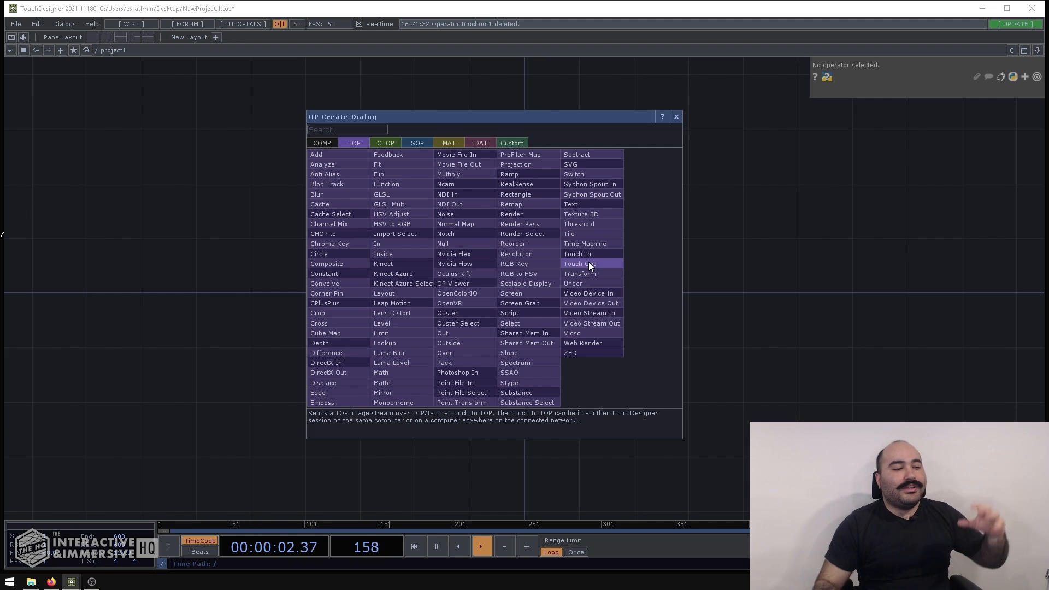
mouse_move(470, 403)
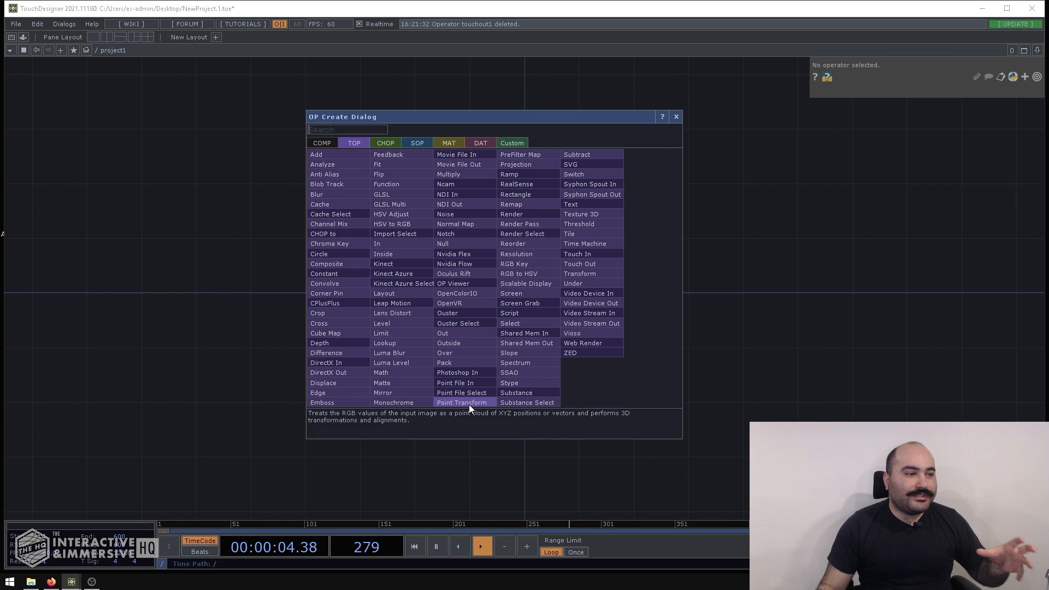
mouse_move(641, 309)
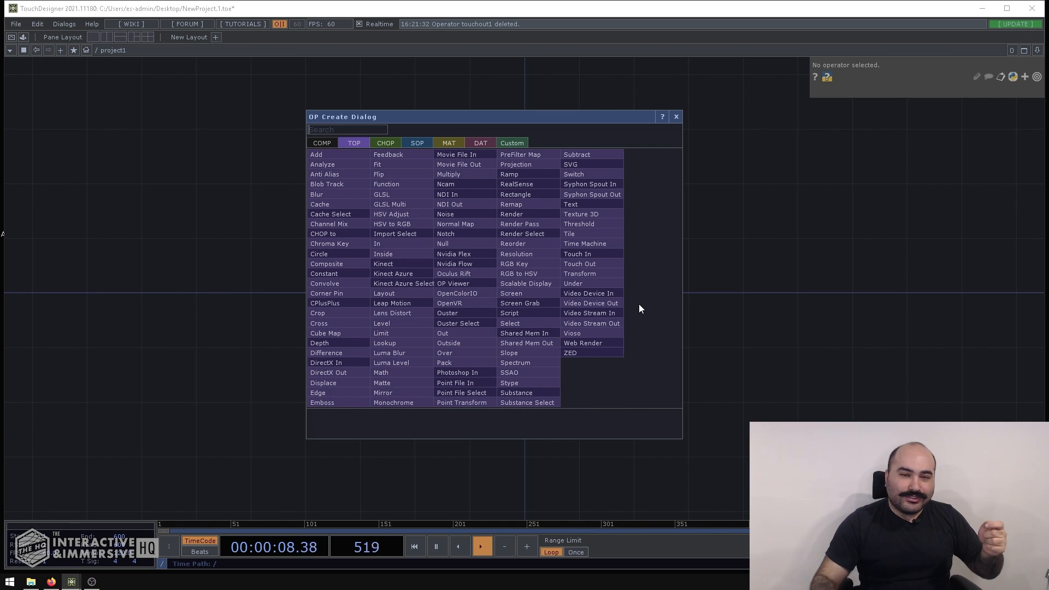
mouse_move(450, 203)
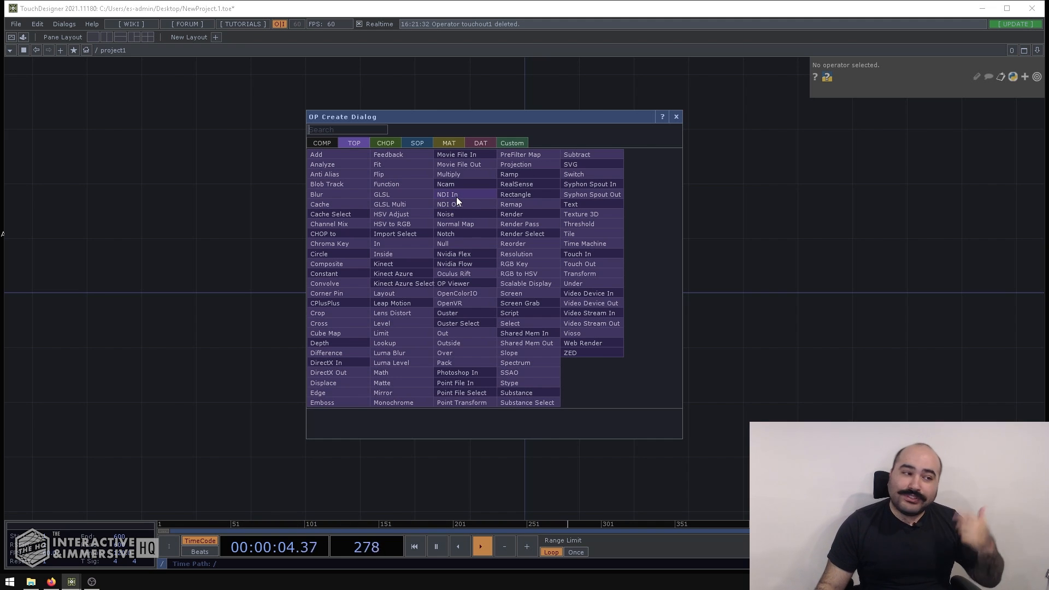
mouse_move(584, 264)
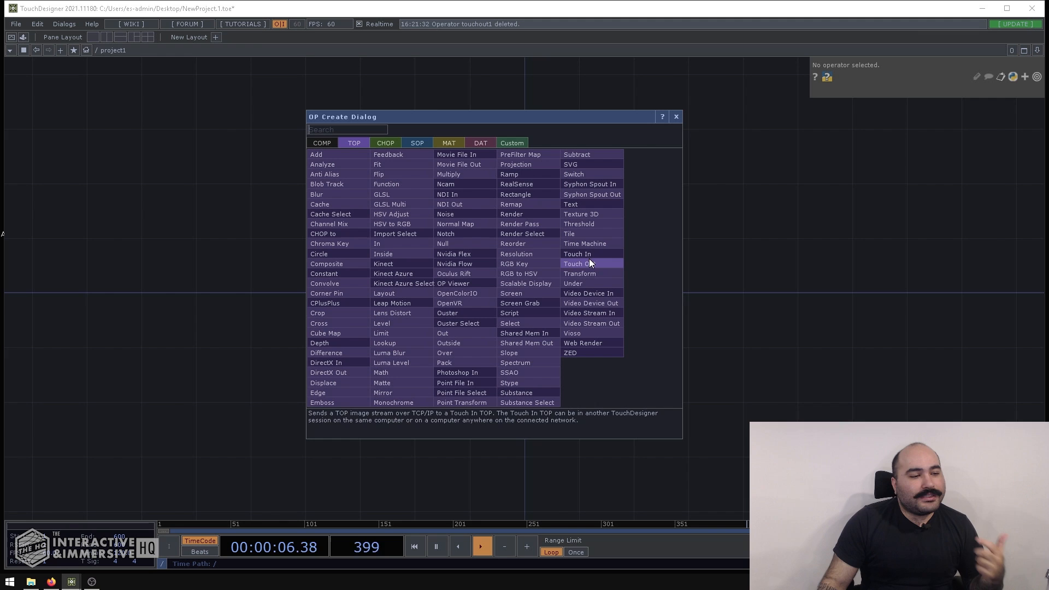
mouse_move(583, 267)
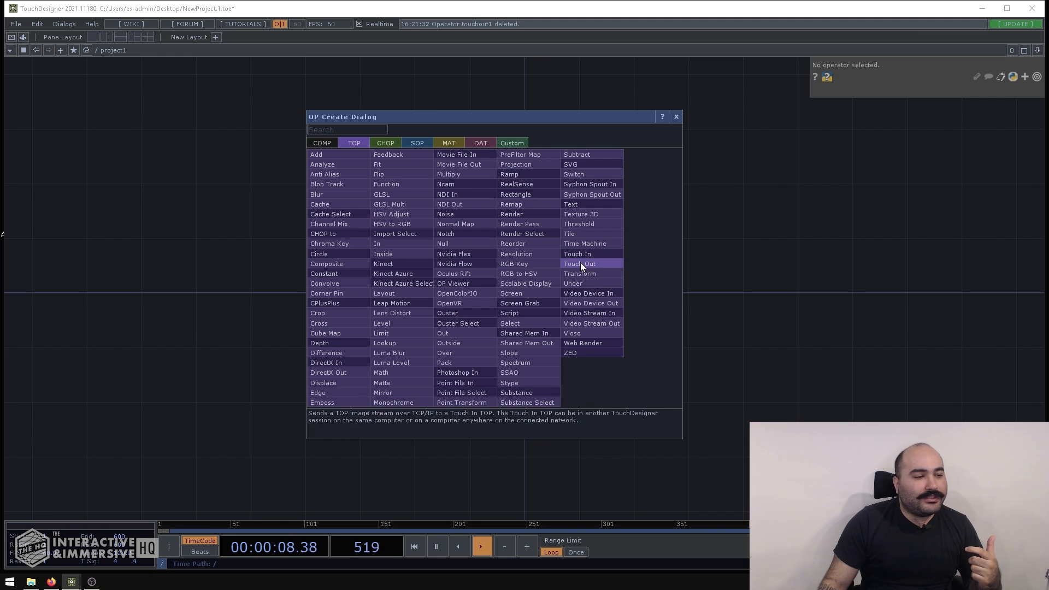
left_click(579, 263)
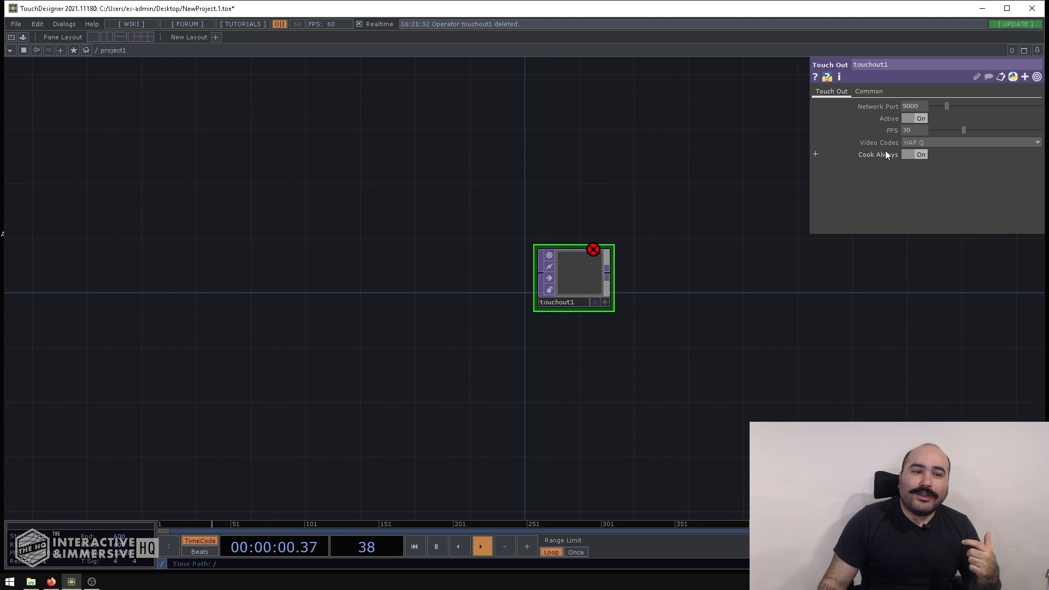
left_click(973, 142)
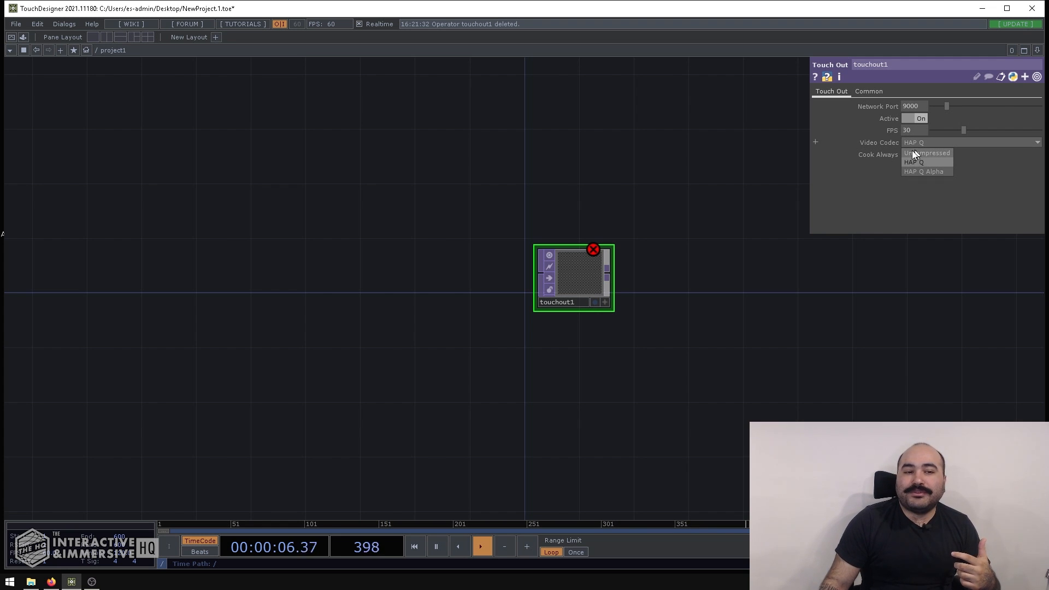
left_click(927, 153)
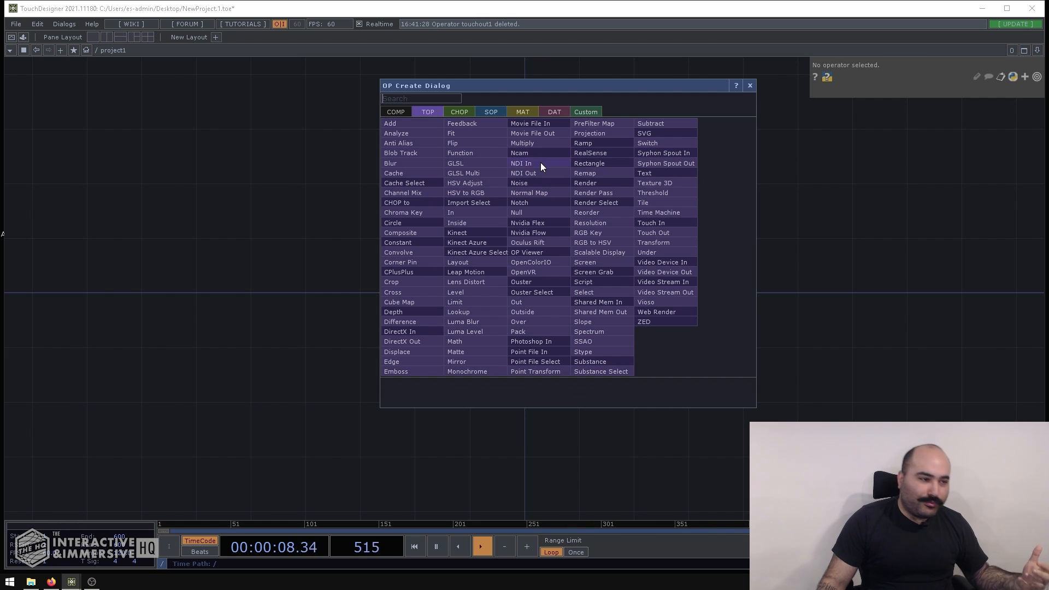
mouse_move(661, 232)
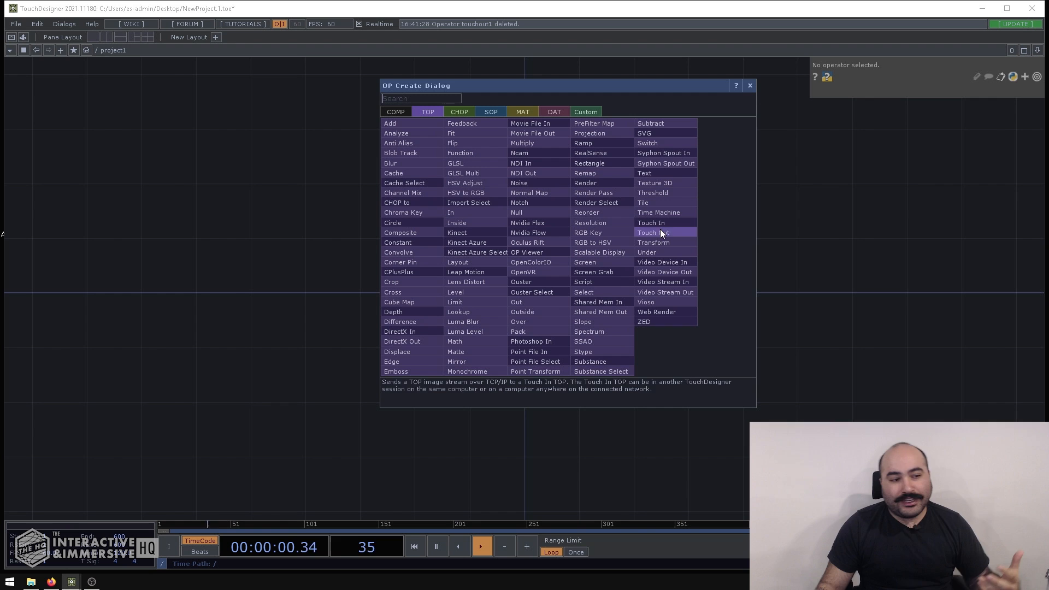
mouse_move(650, 223)
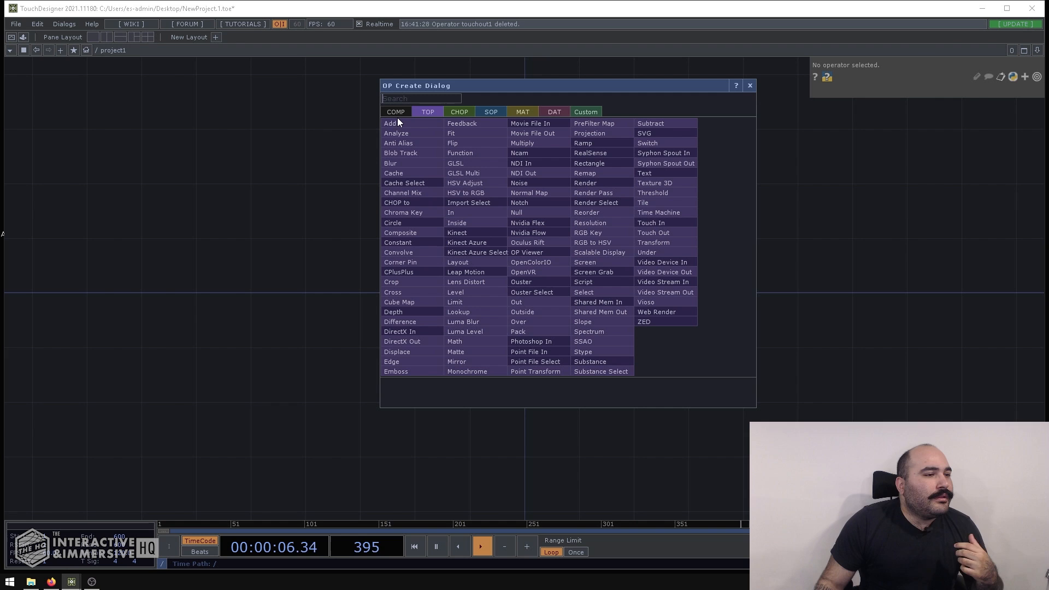
Step: List the CHOP operators to review OSC In, OSC Out and MIDI Out
left_click(459, 111)
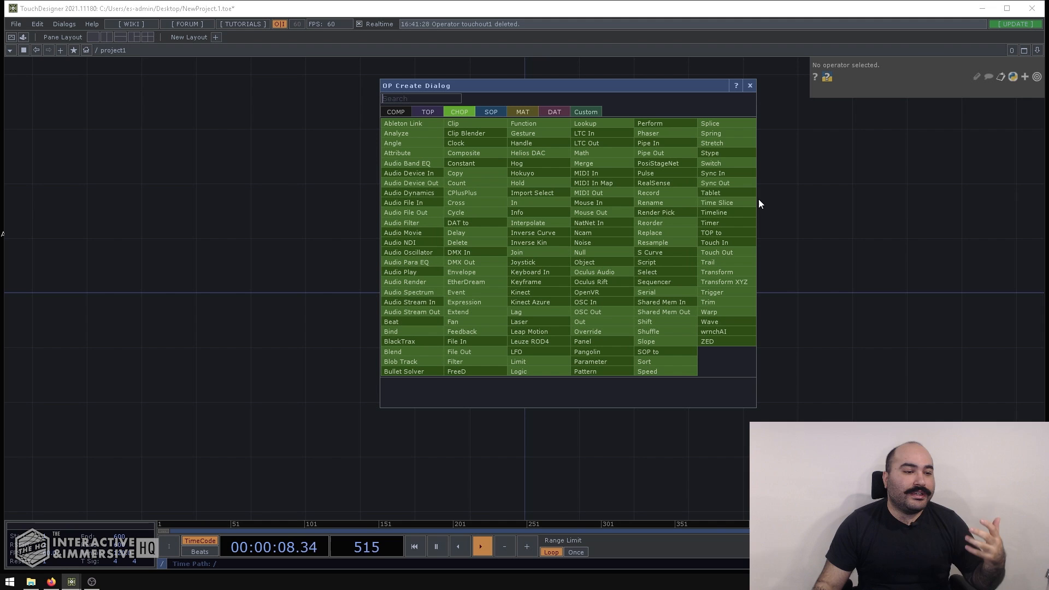
mouse_move(717, 202)
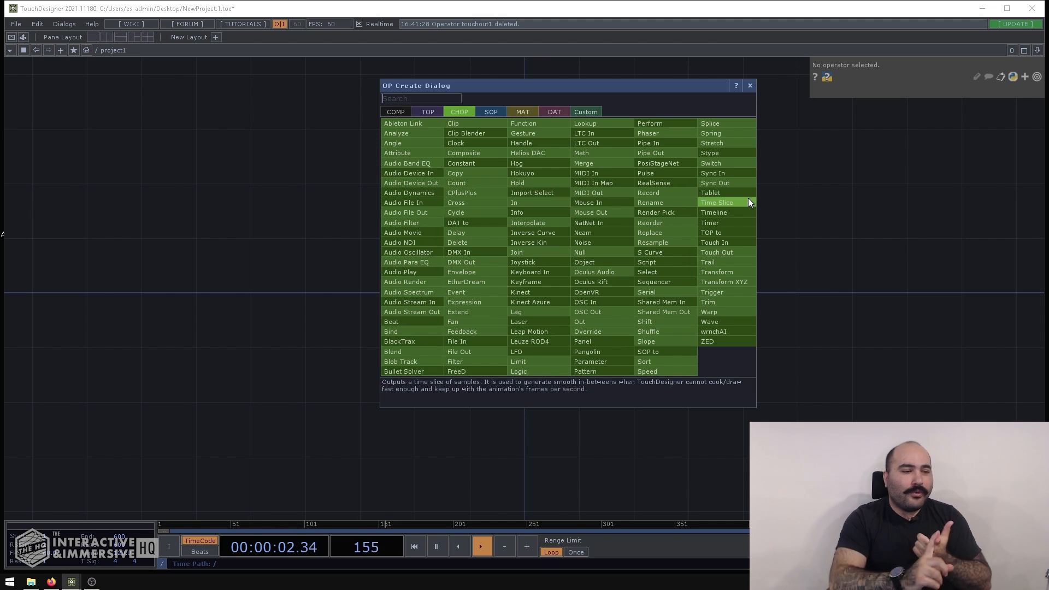
mouse_move(585, 301)
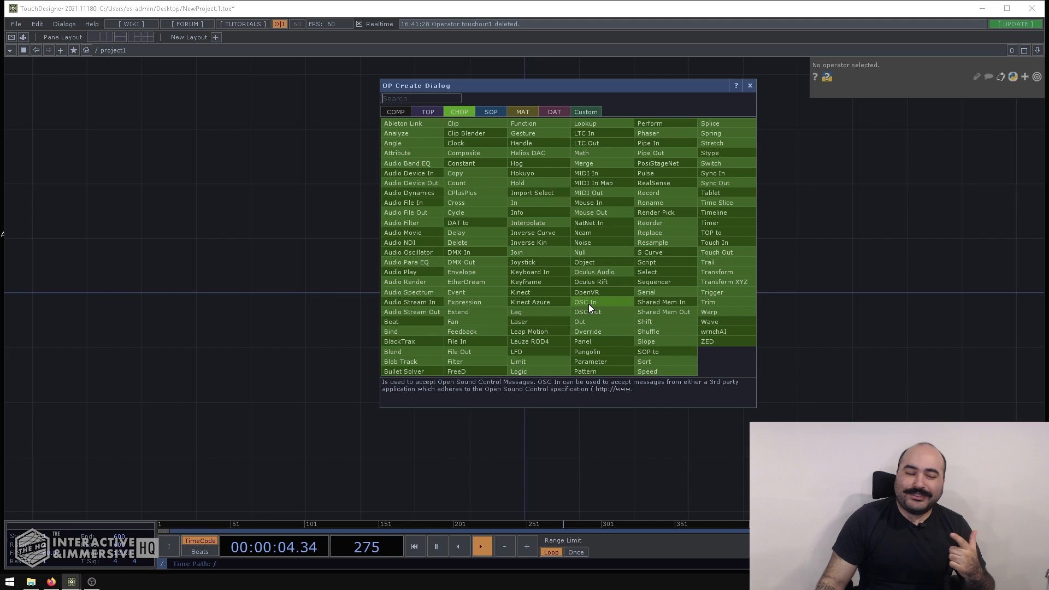
mouse_move(590, 311)
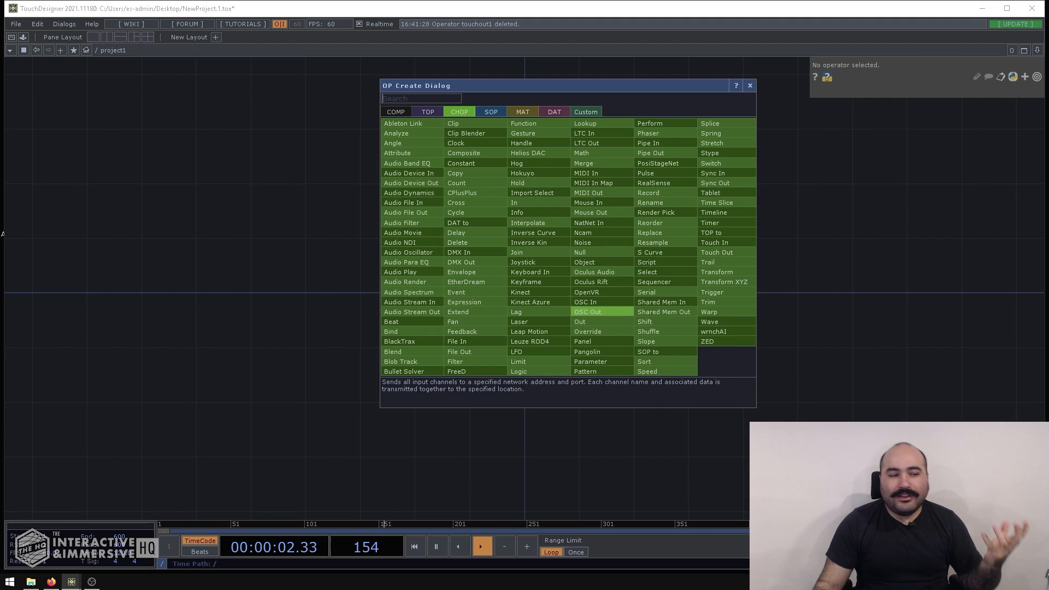
mouse_move(591, 308)
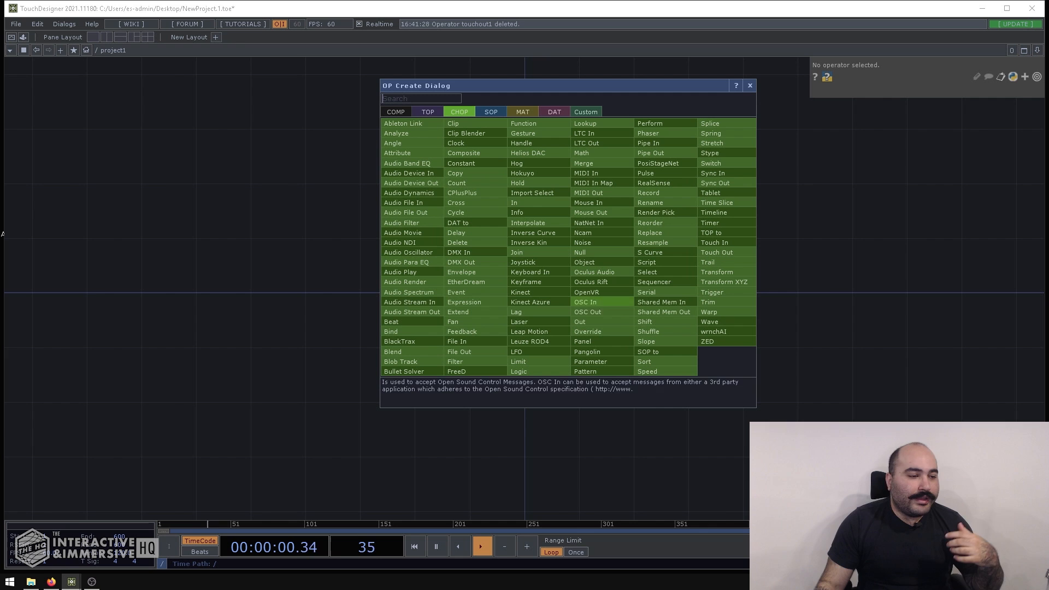
mouse_move(606, 313)
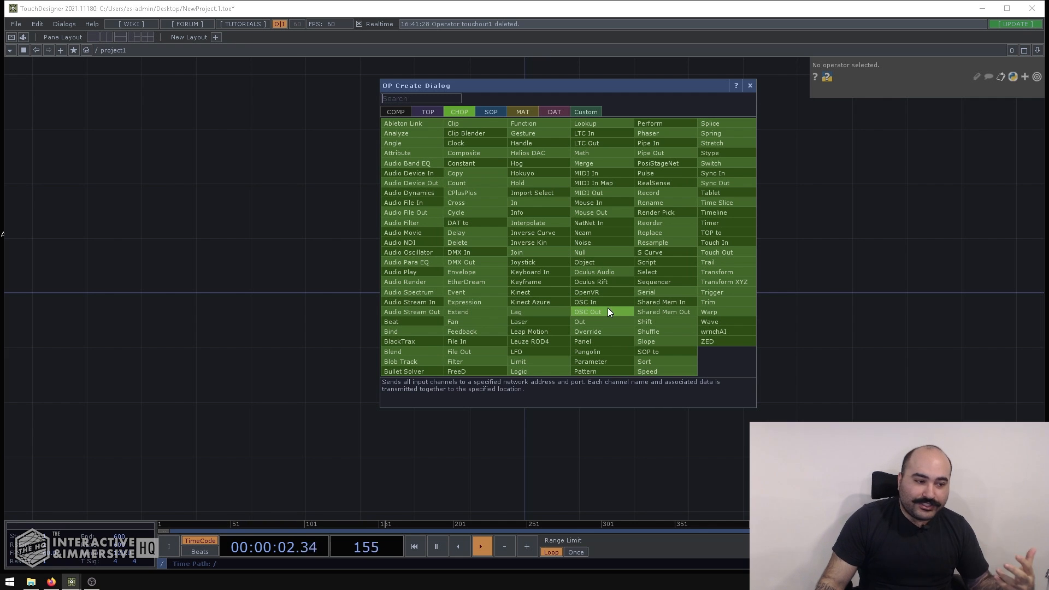
mouse_move(607, 307)
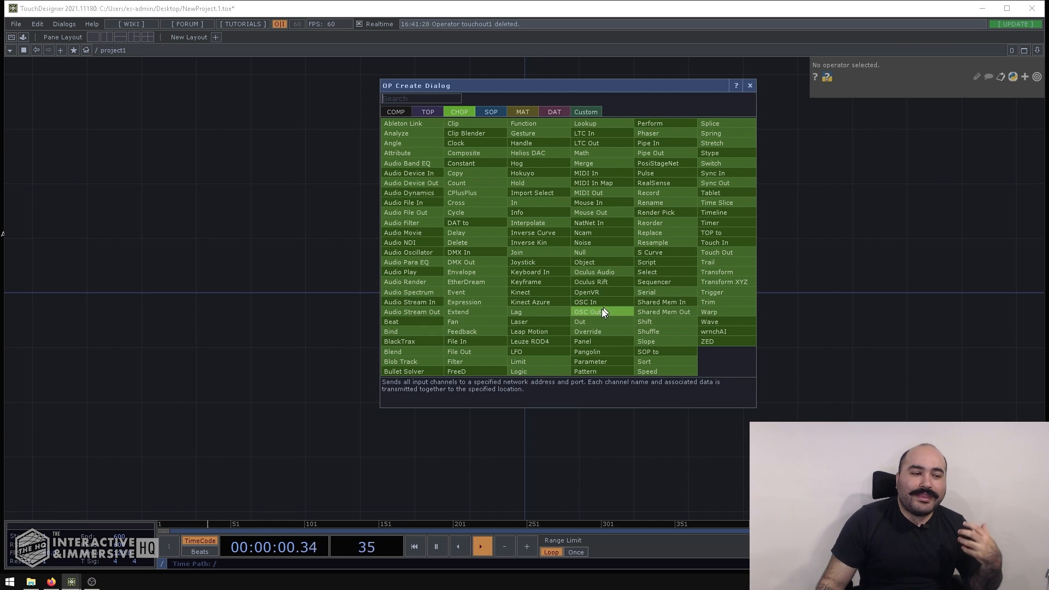
mouse_move(599, 302)
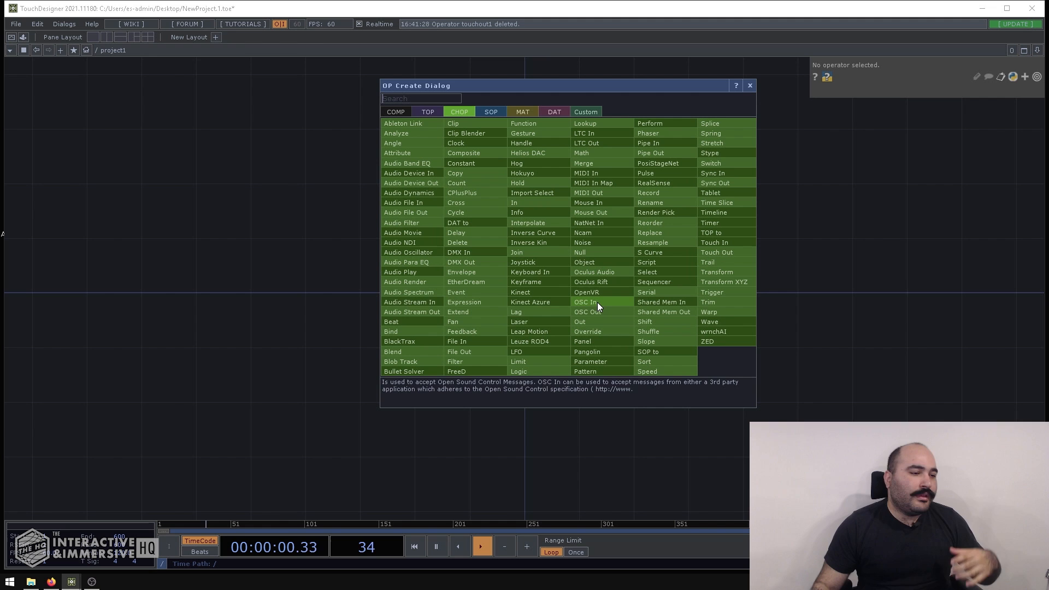
mouse_move(627, 192)
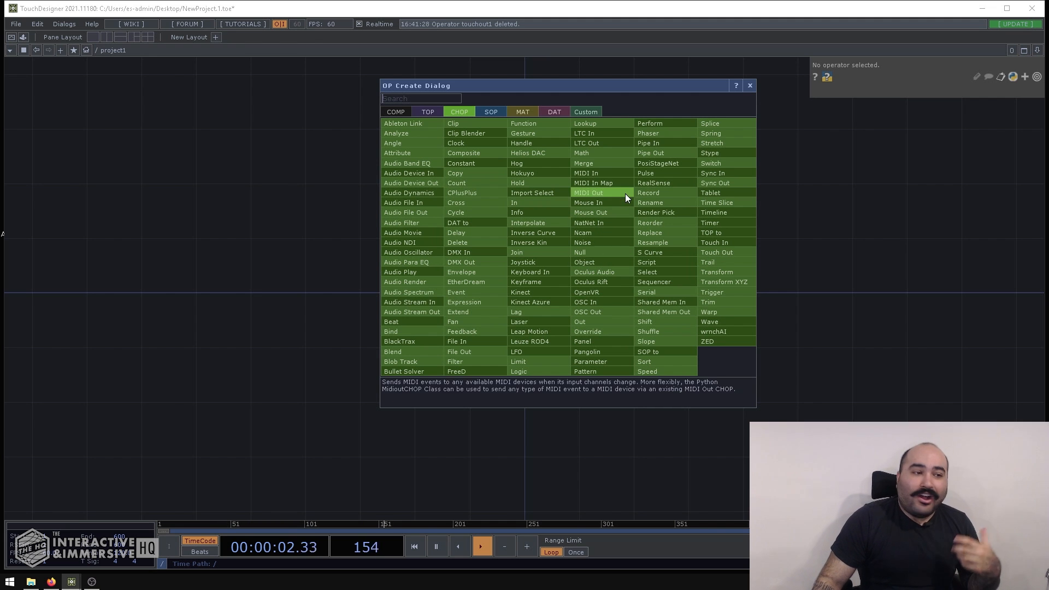
mouse_move(784, 308)
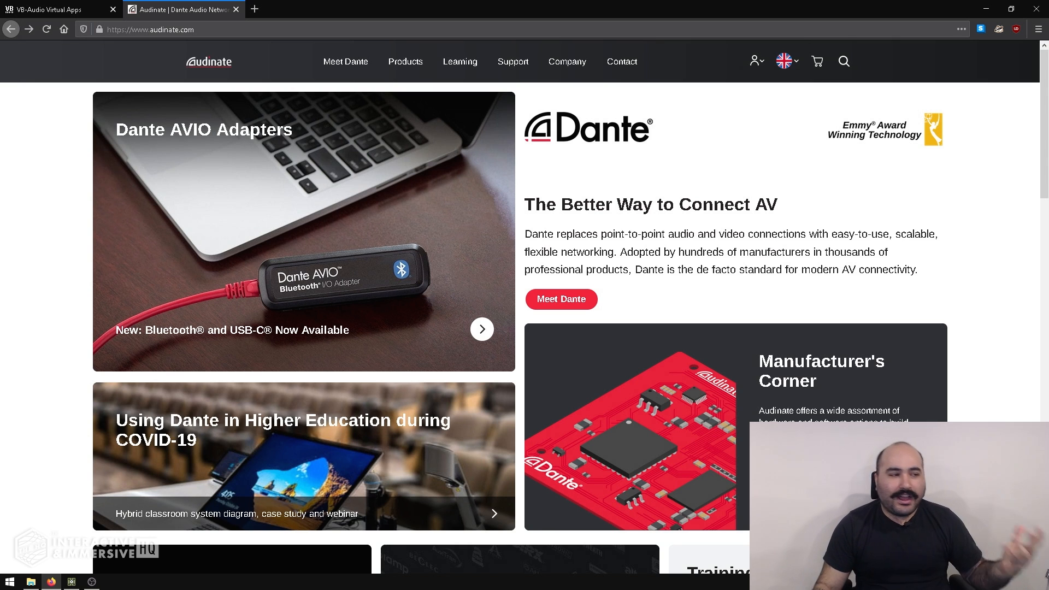
left_click(405, 61)
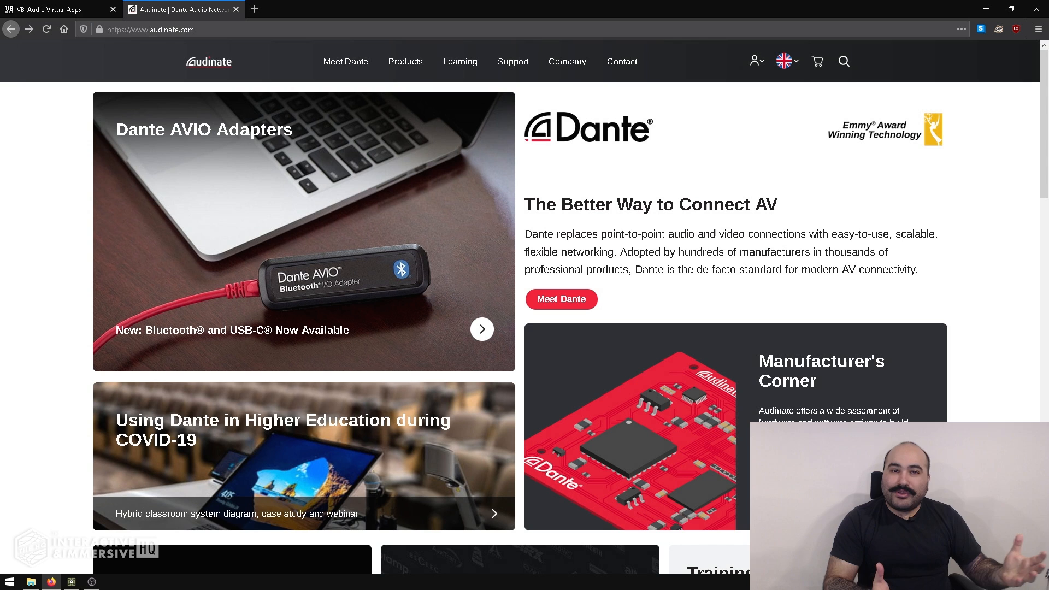
left_click(52, 10)
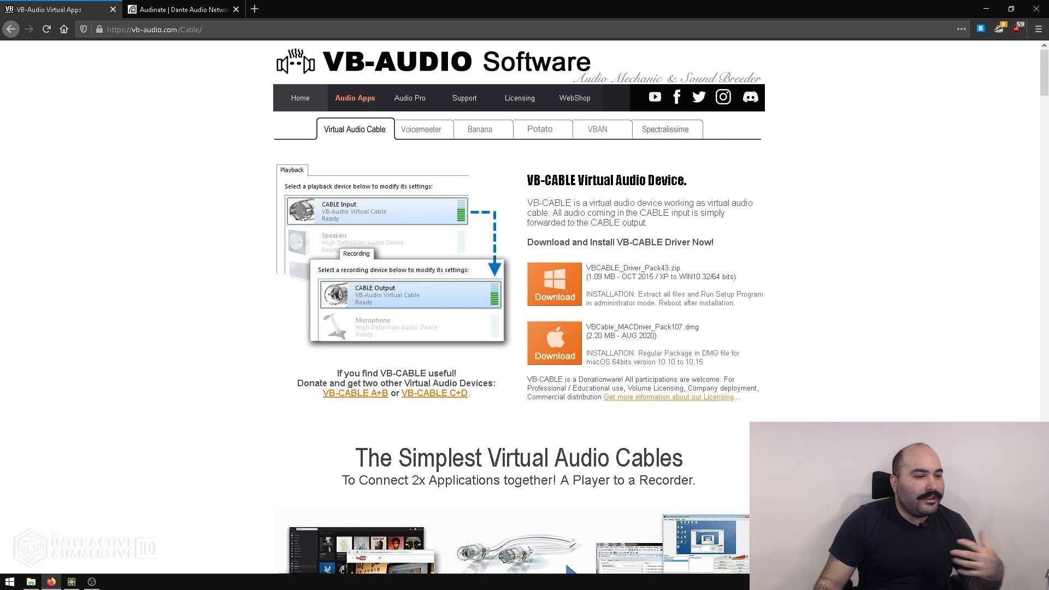
Step: Scroll through the VB-Audio Cable page, then return to TouchDesigner's CHOP operator list
scroll("down", 3)
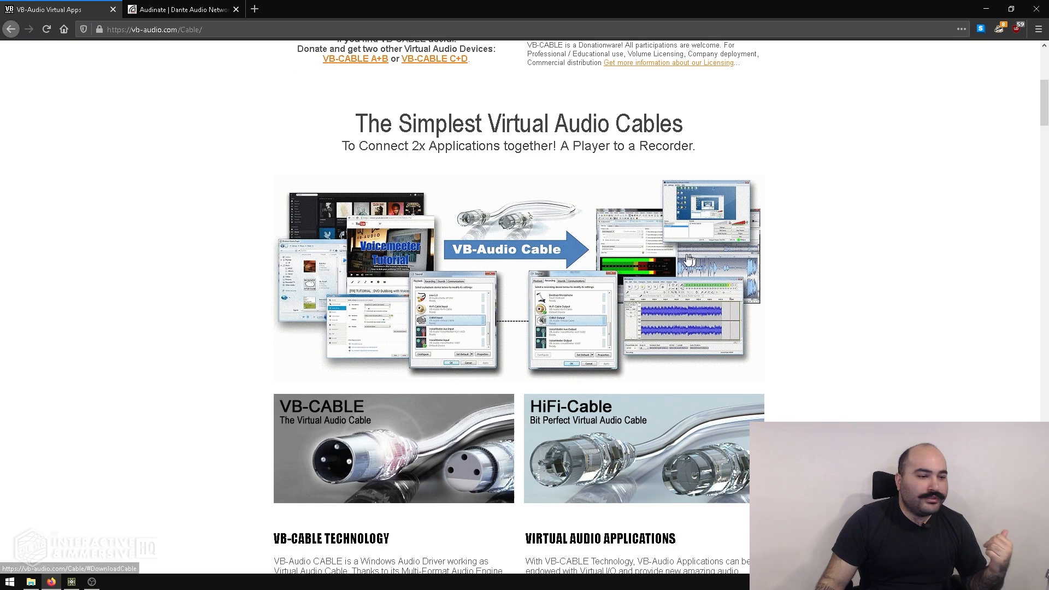
scroll("down", 3)
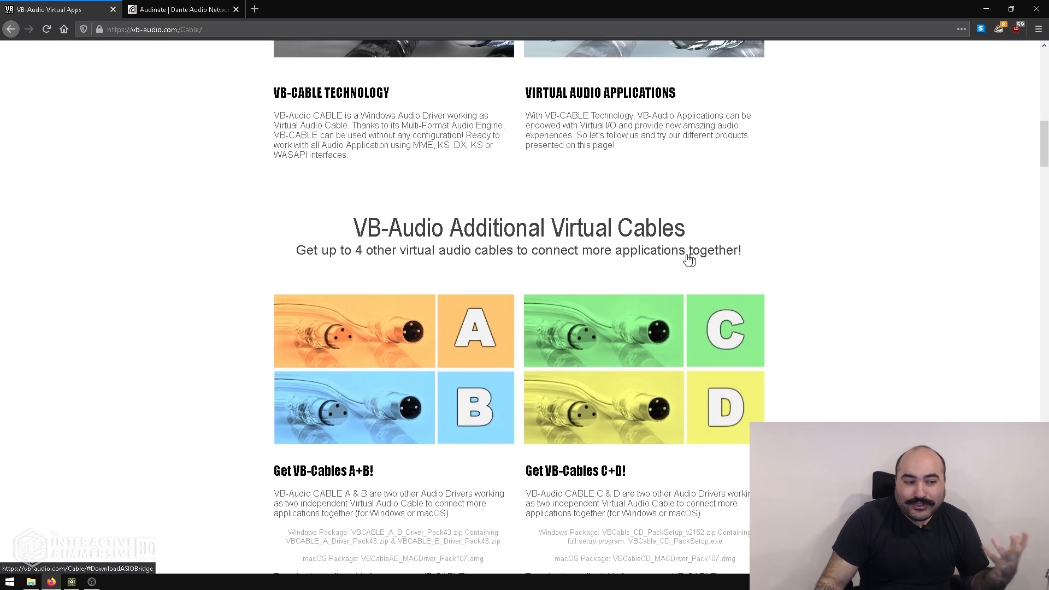
scroll("up", 3)
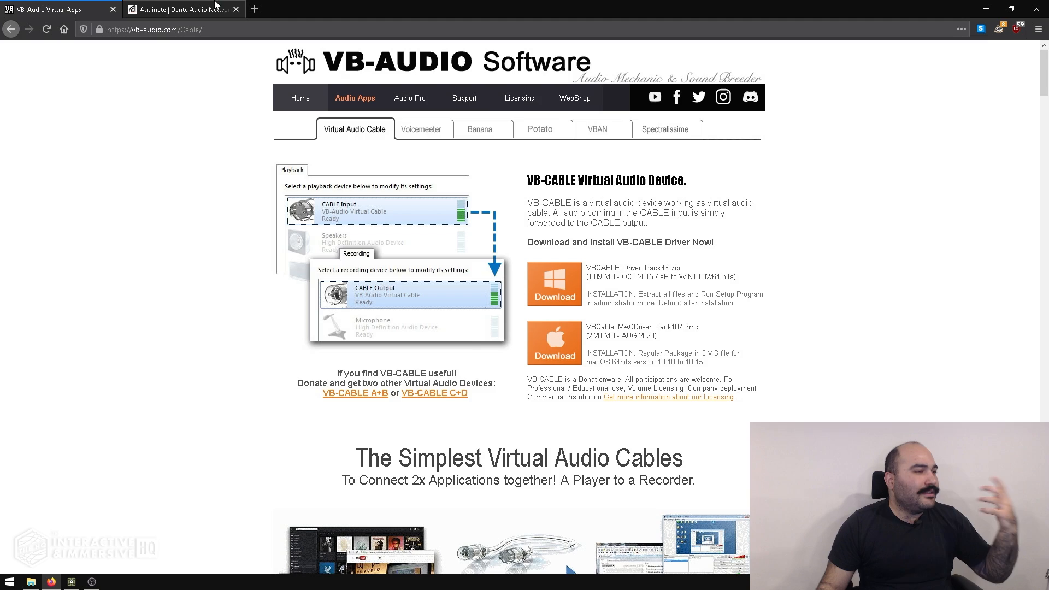
left_click(180, 9)
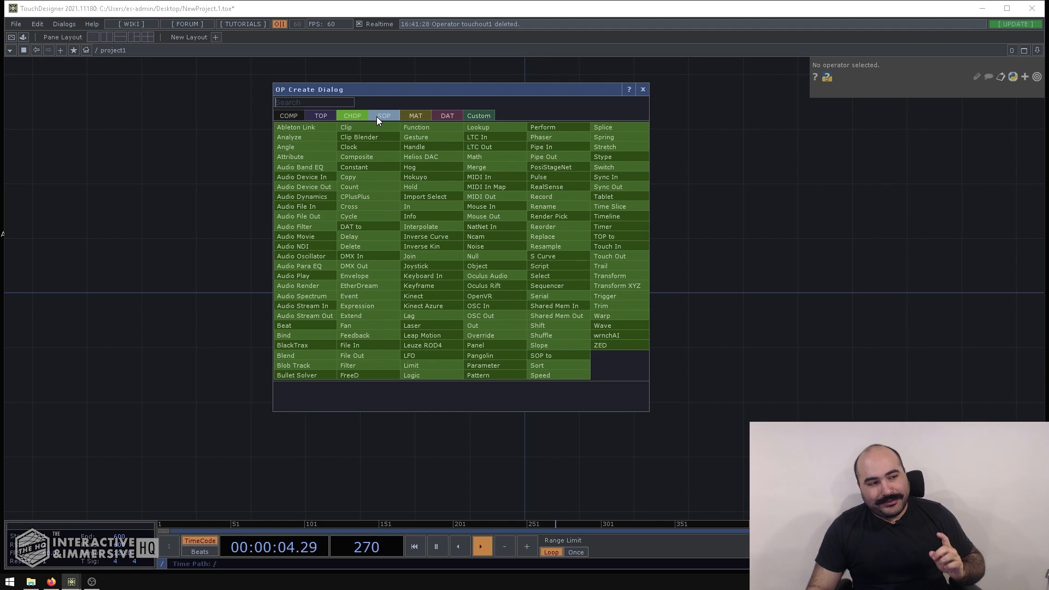
Step: List the DAT operators and add a Touch Out DAT, touchout1, to the network
left_click(447, 116)
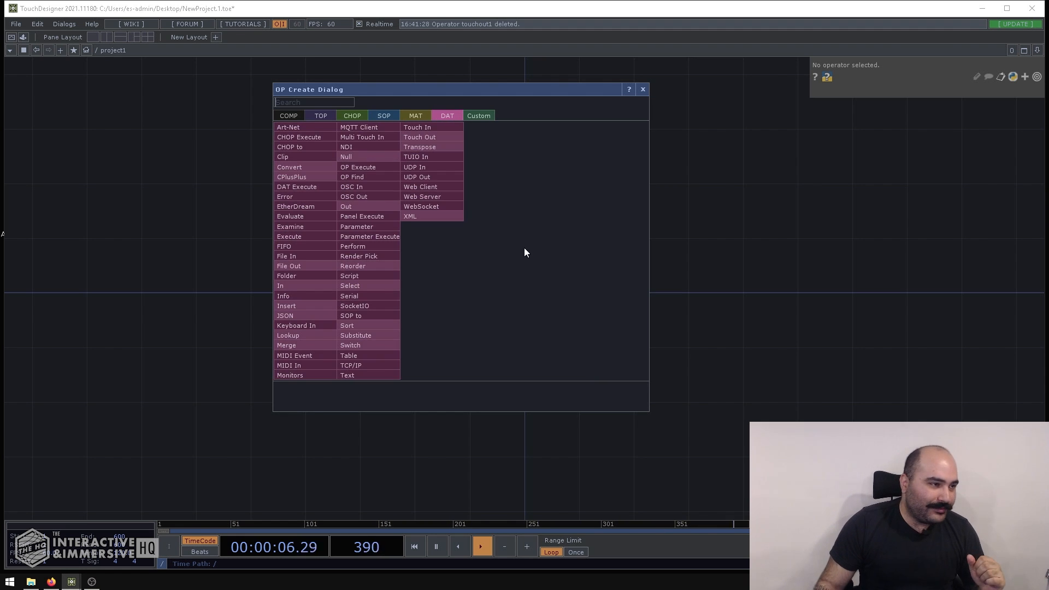
mouse_move(617, 245)
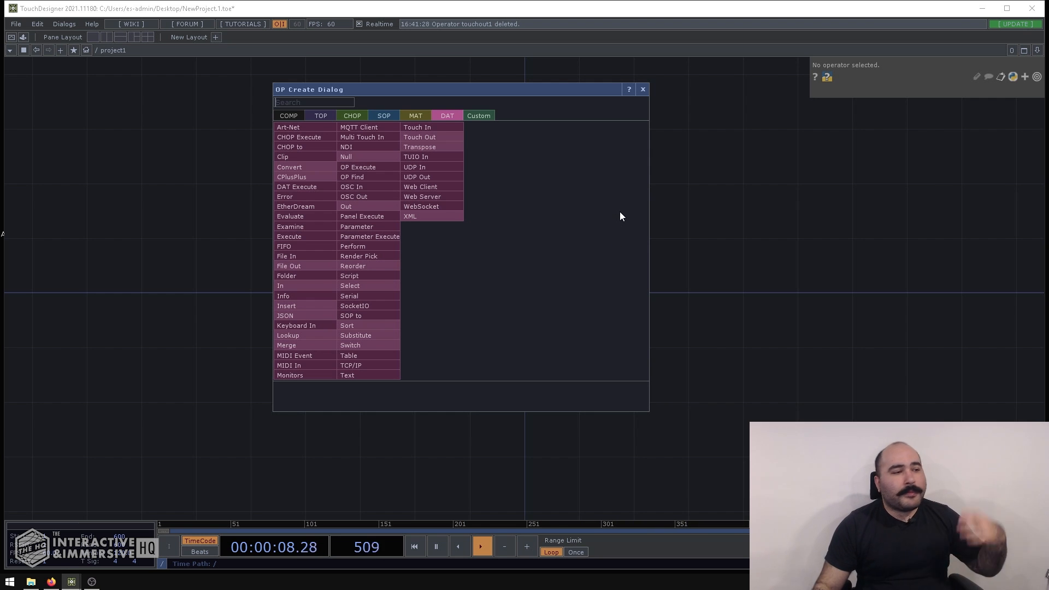
mouse_move(417, 127)
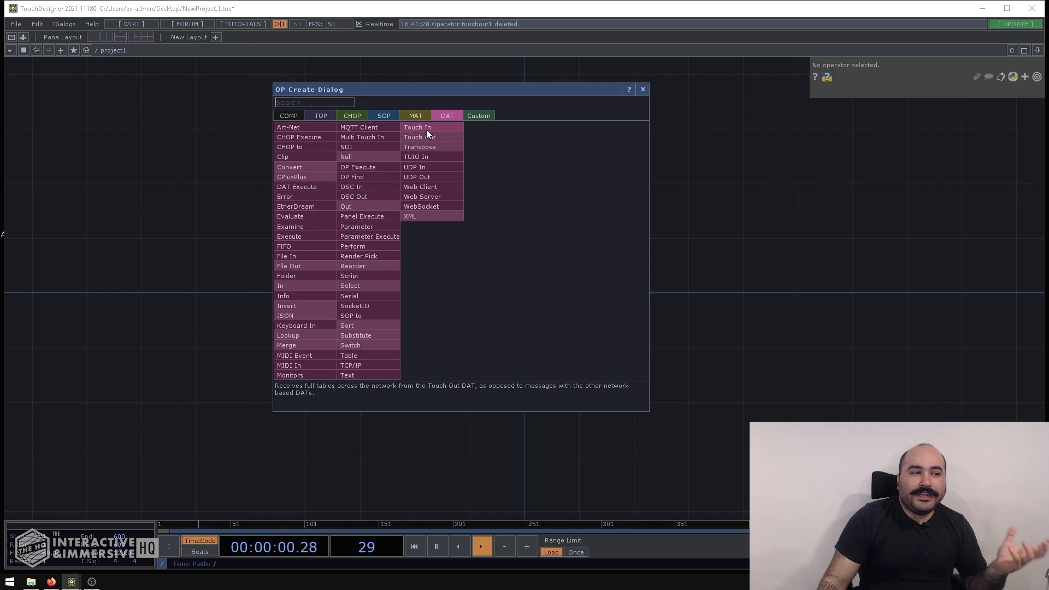
mouse_move(444, 140)
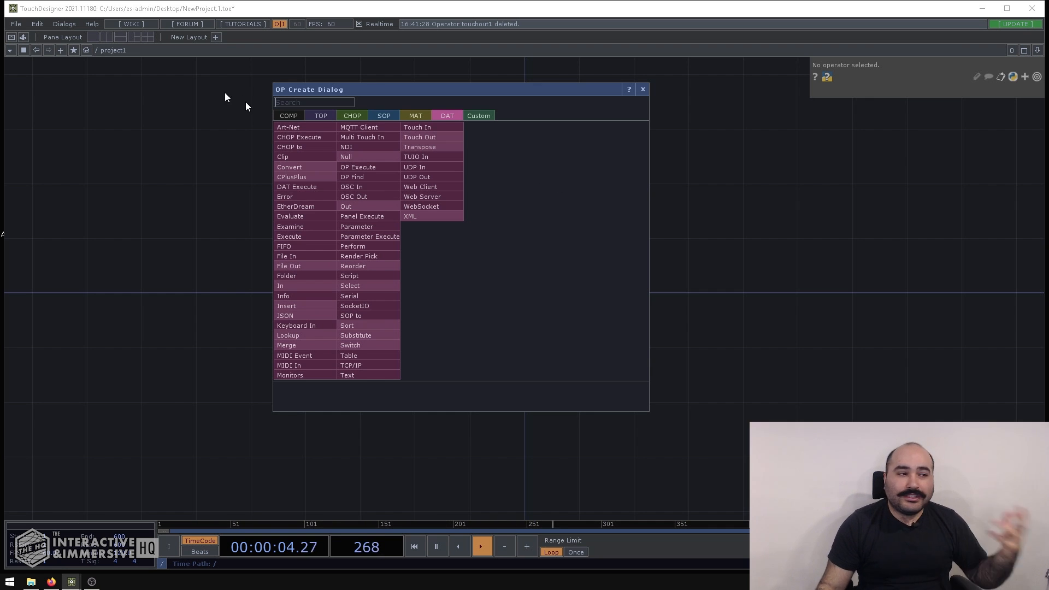
mouse_move(435, 134)
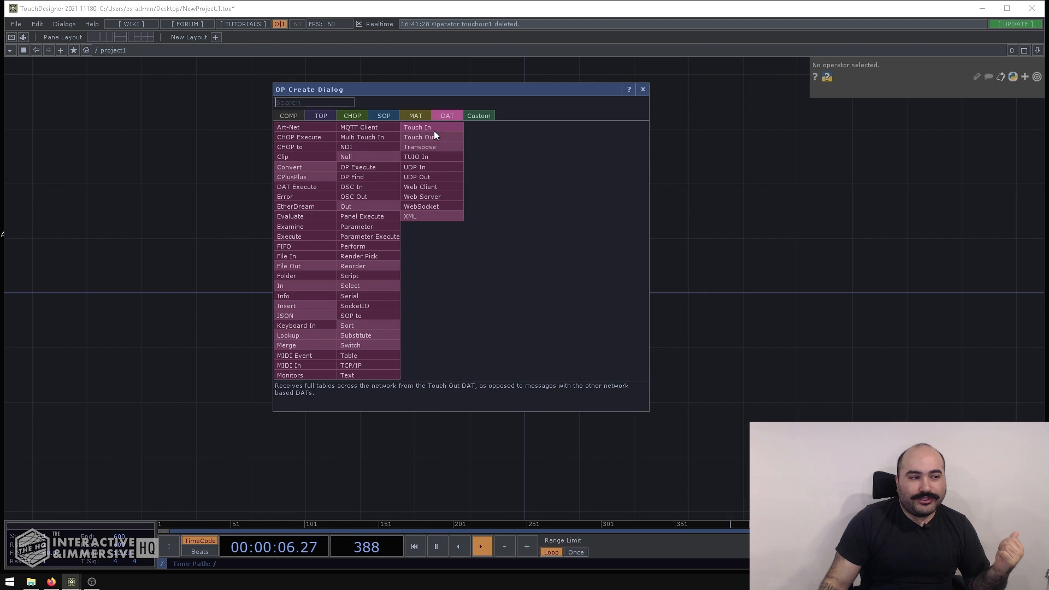
mouse_move(428, 138)
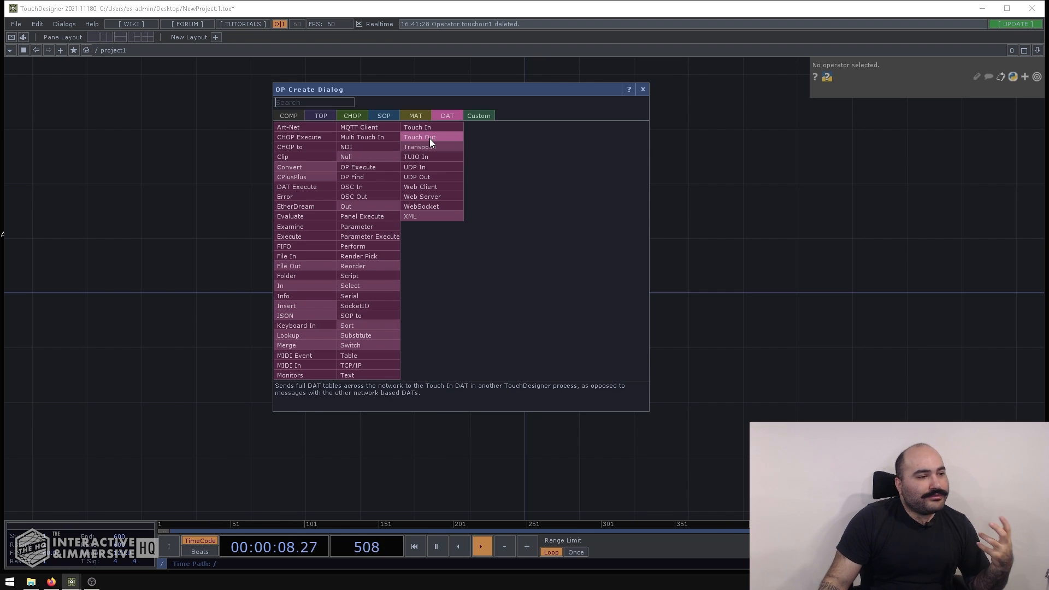
left_click(419, 137)
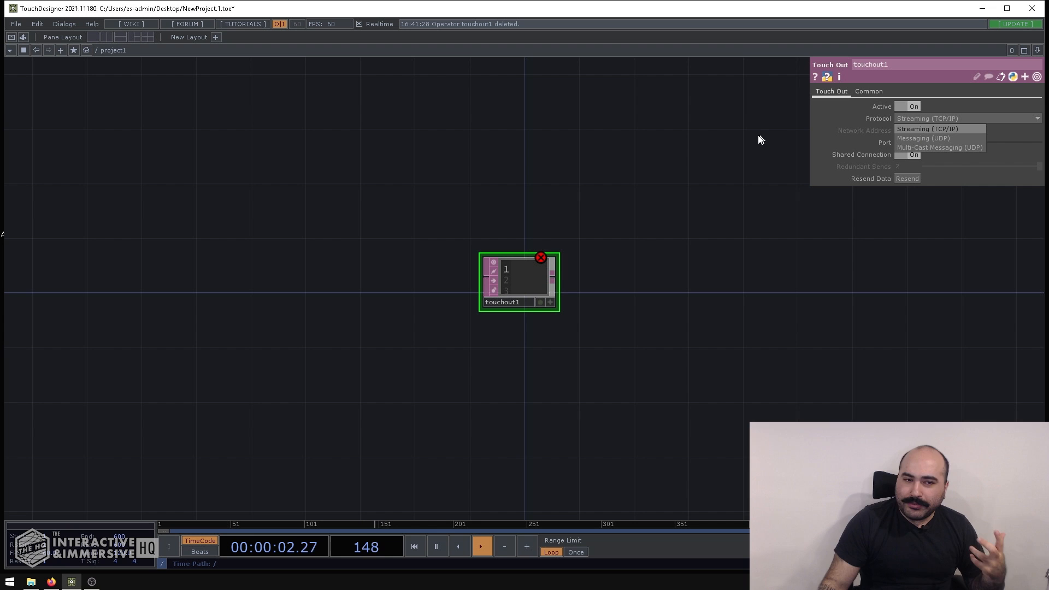
Step: Set touchout1's protocol to Messaging (UDP), then delete it and return to the DAT list
left_click(929, 129)
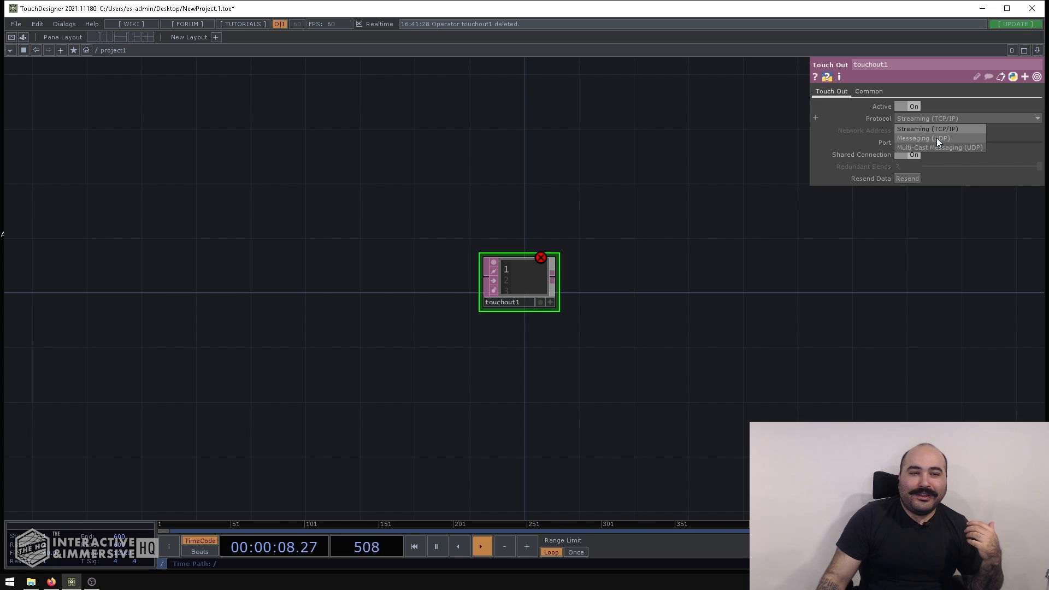
left_click(922, 138)
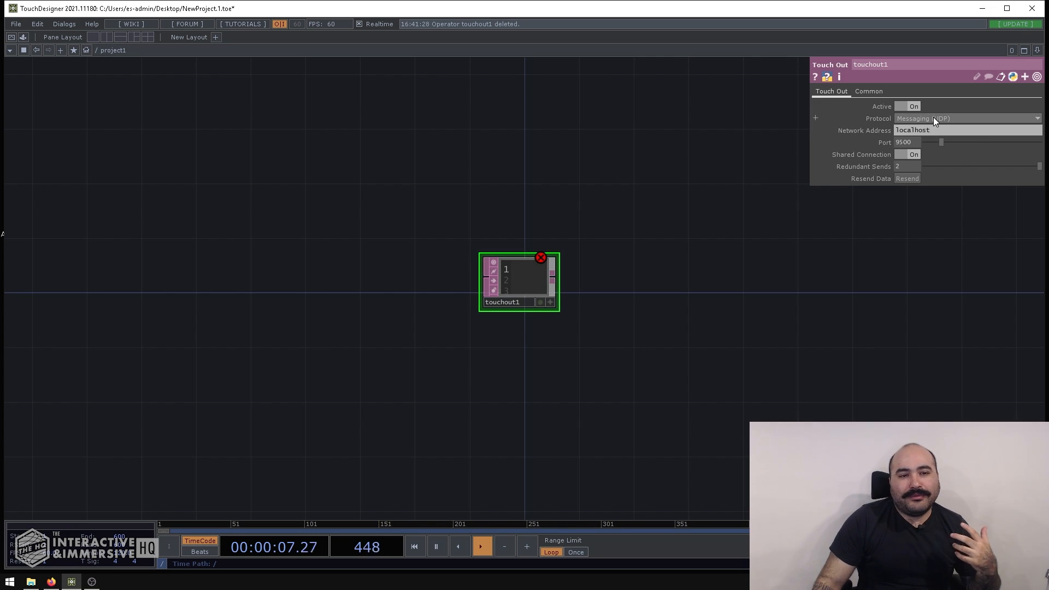
left_click(968, 118)
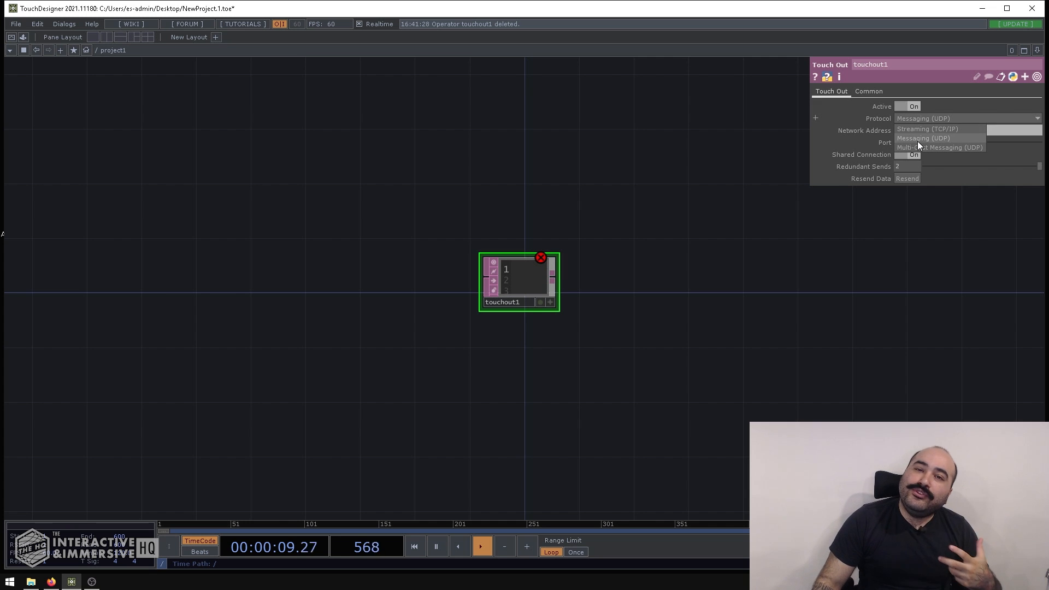
left_click(922, 137)
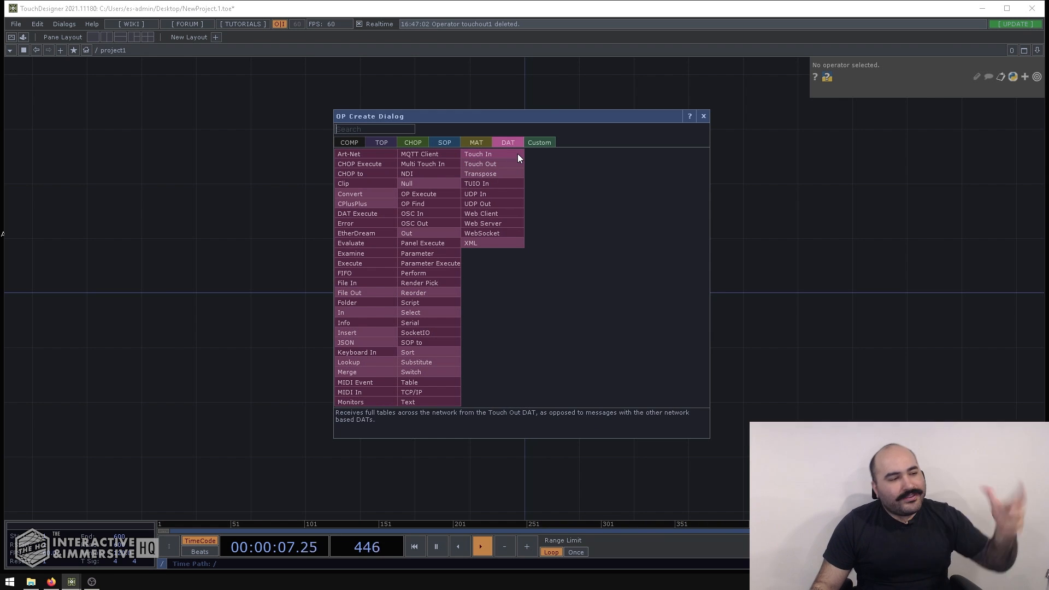
mouse_move(568, 178)
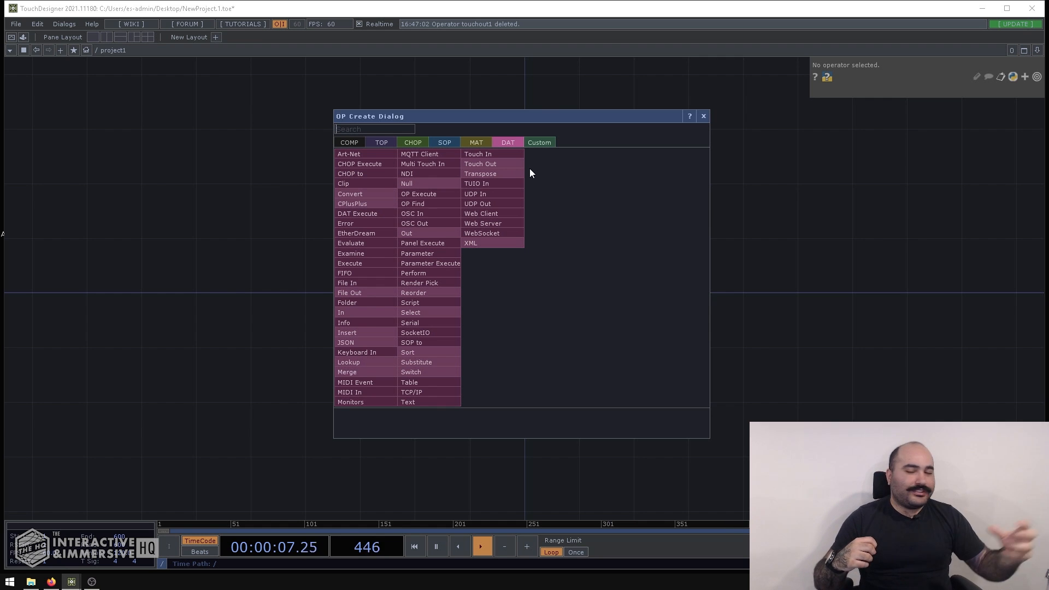
mouse_move(535, 193)
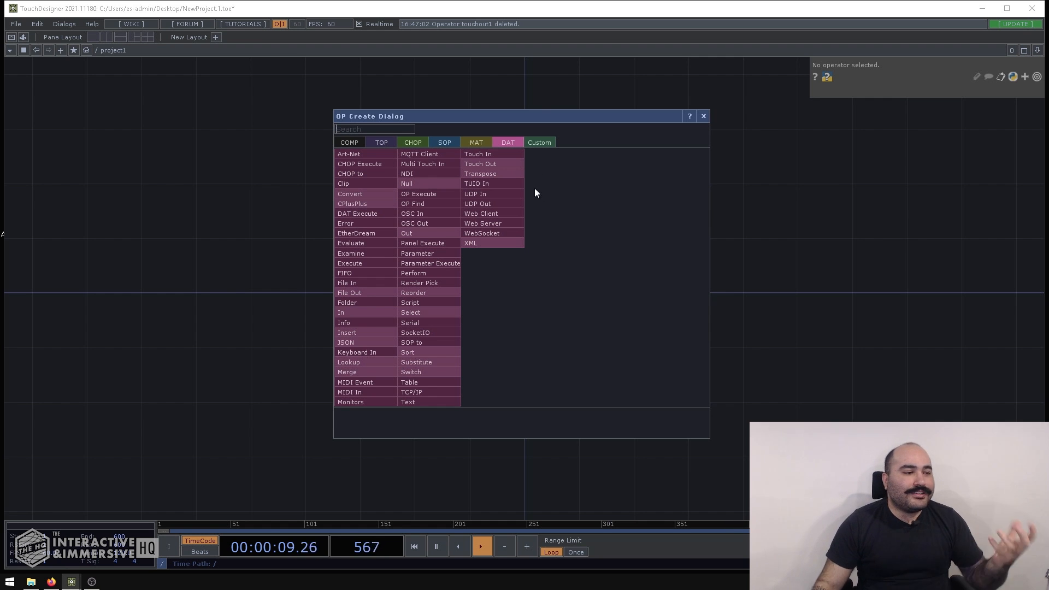
mouse_move(480, 197)
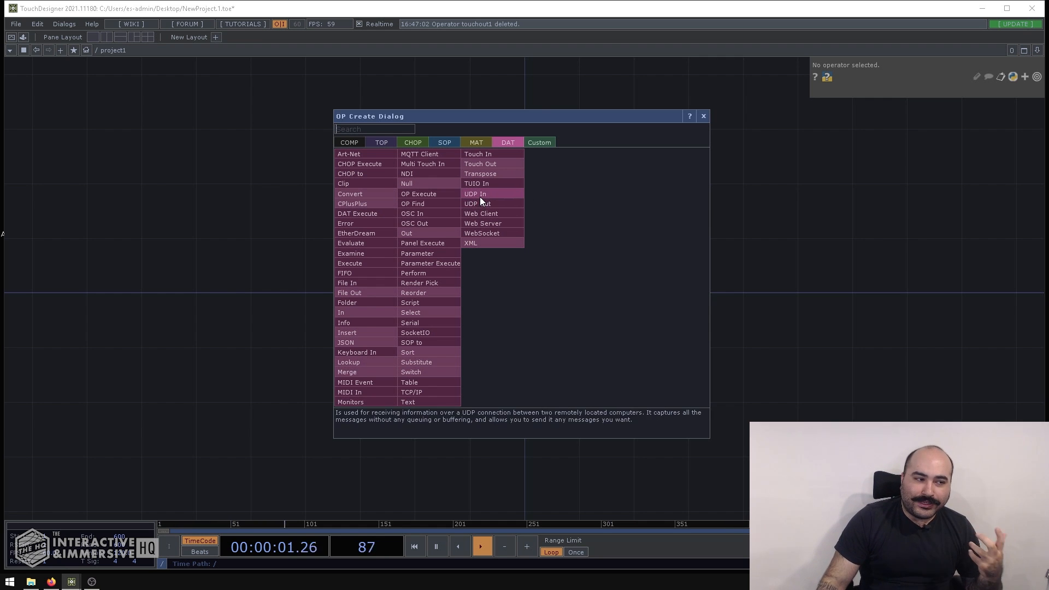
mouse_move(481, 204)
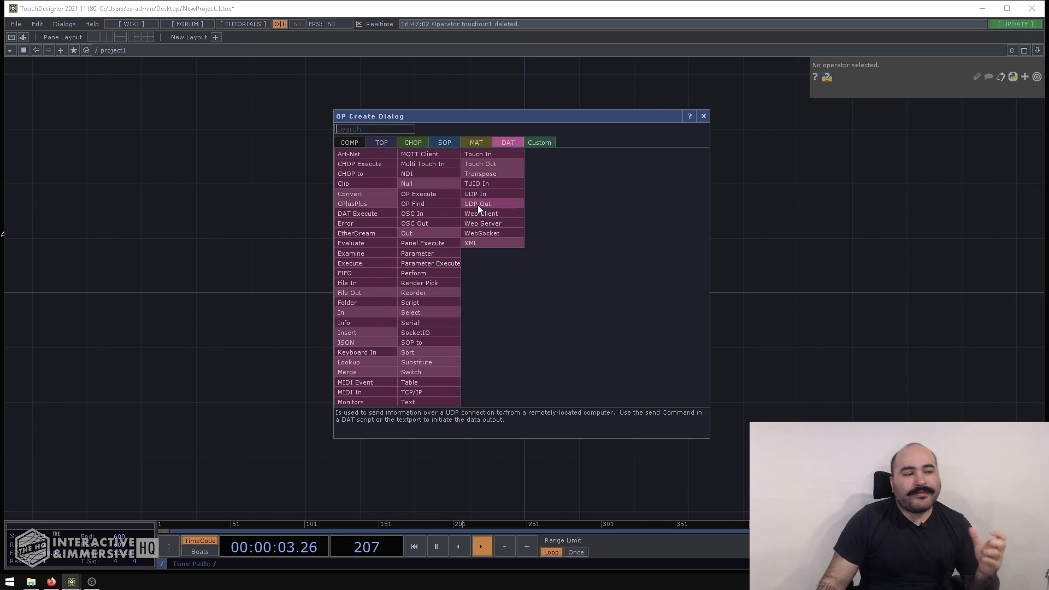
mouse_move(480, 164)
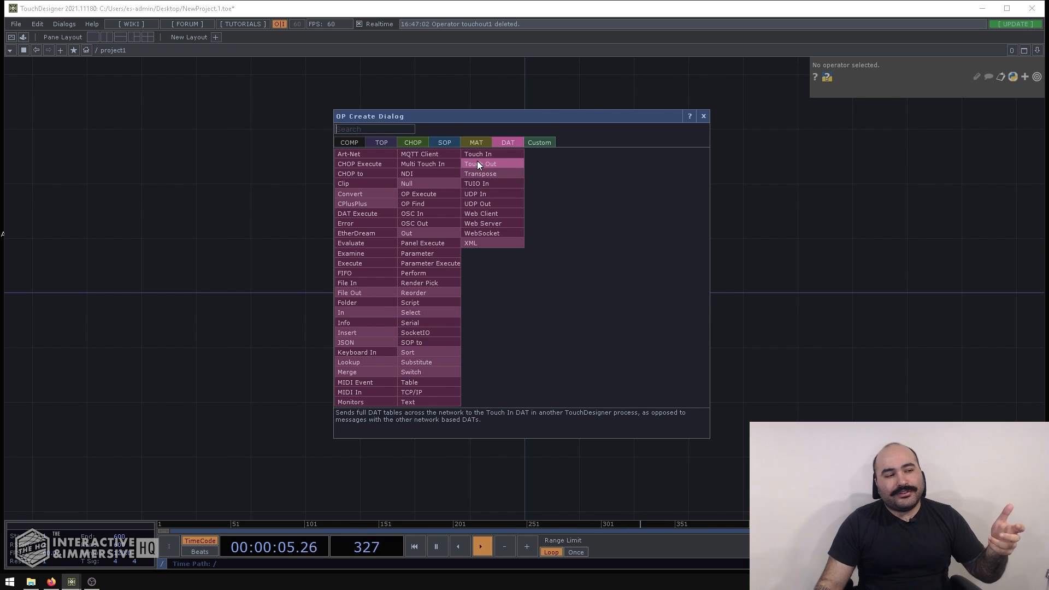
Step: Add a new Touch Out DAT, touchout1, set to Streaming (TCP/IP)
left_click(483, 164)
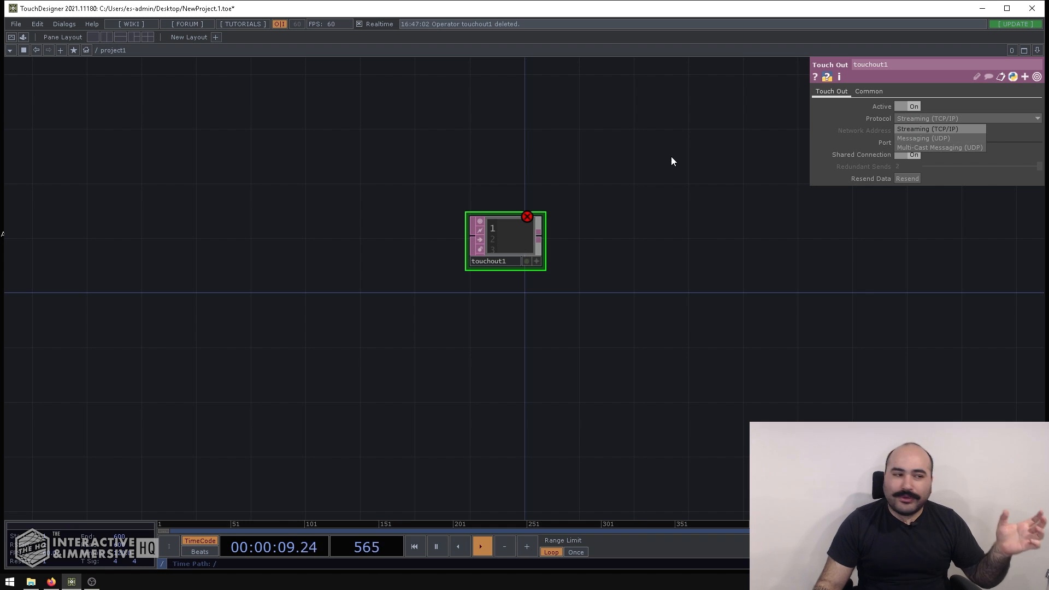
left_click(925, 129)
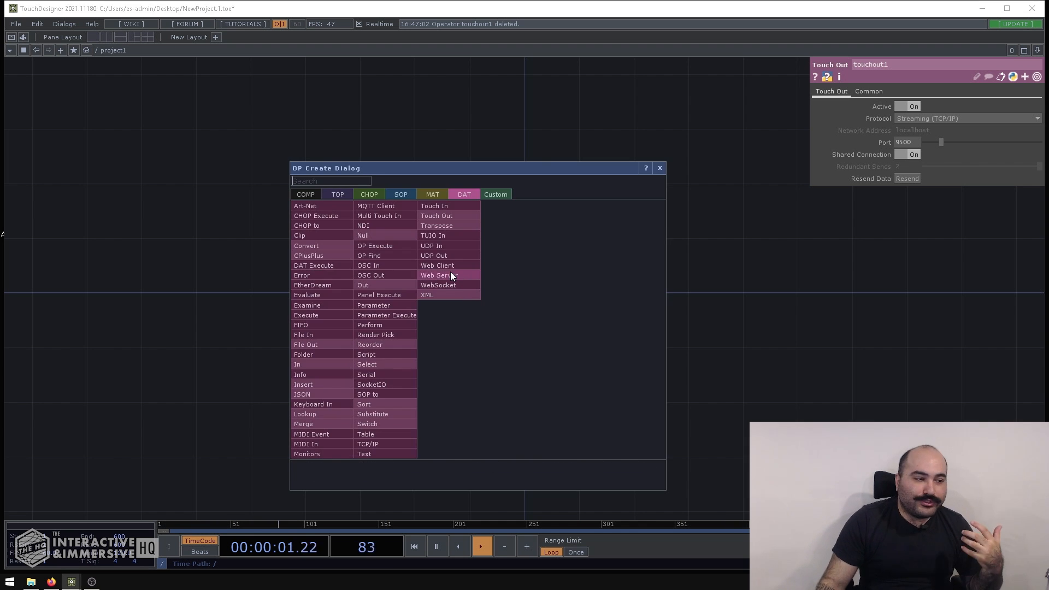
mouse_move(437, 255)
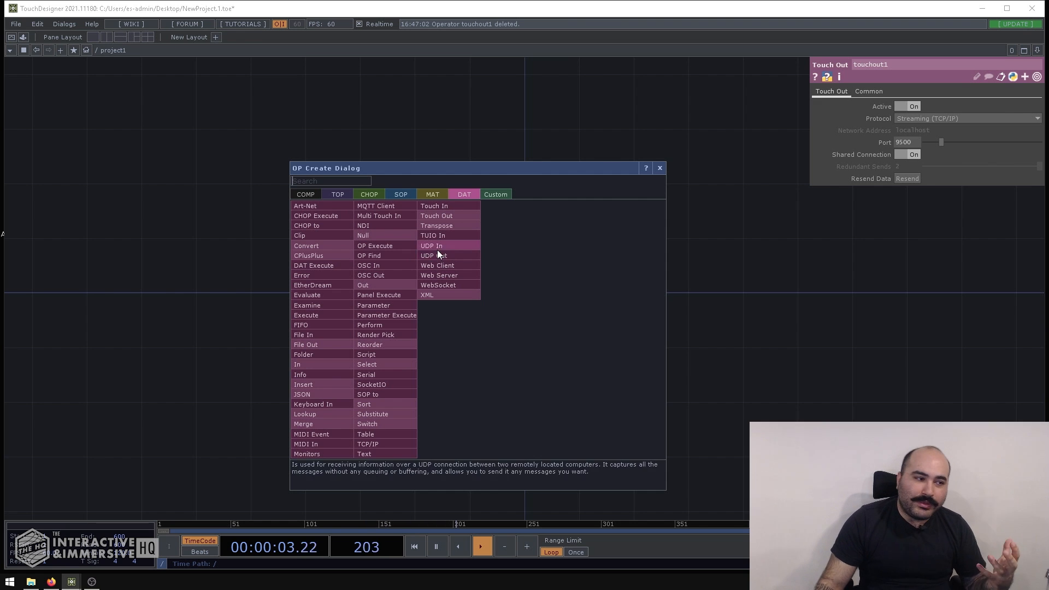
Step: Add a UDP Out DAT, udpout1, below touchout1 on localhost port 7000
left_click(431, 256)
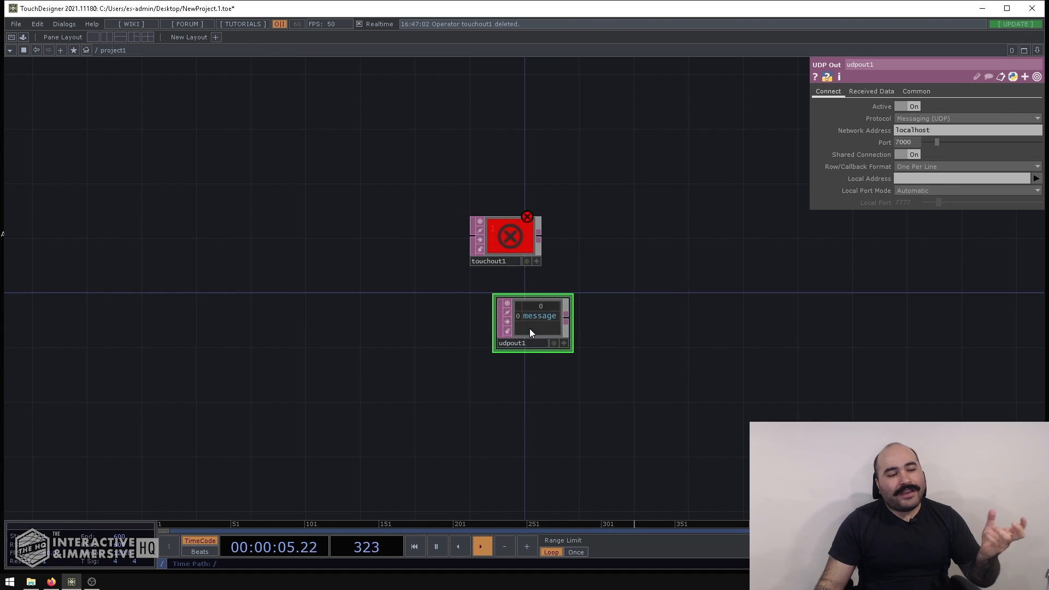
Step: Nudge the view and reopen the OP Create dialog on the DAT list
left_click_drag(532, 323, 504, 337)
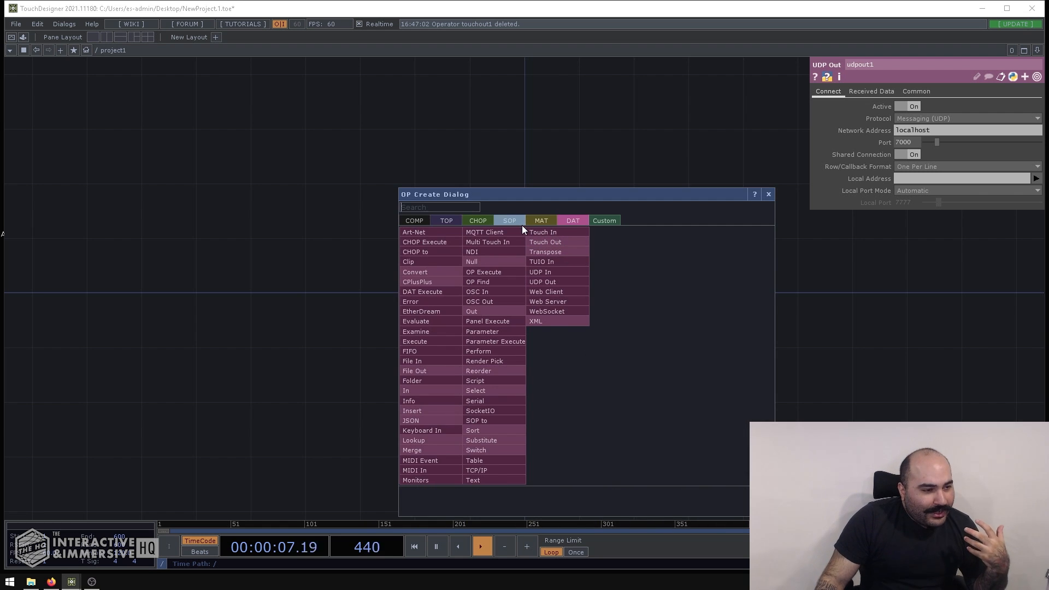
Step: Browse CHOP, TOP and SOP families, delete both DATs, and add a Sphere SOP via 'sp'
left_click(509, 221)
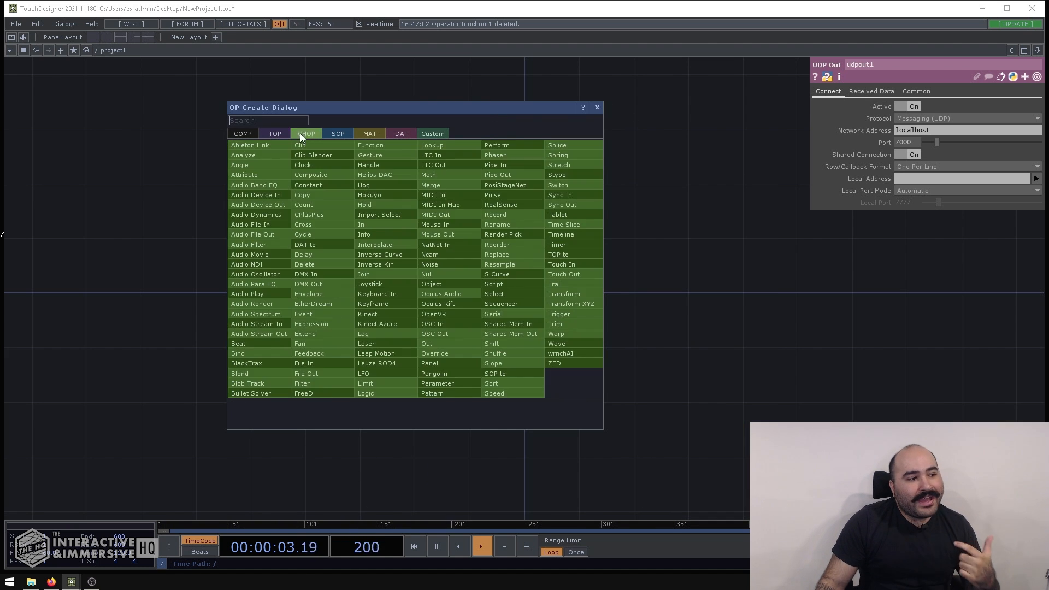
left_click(275, 133)
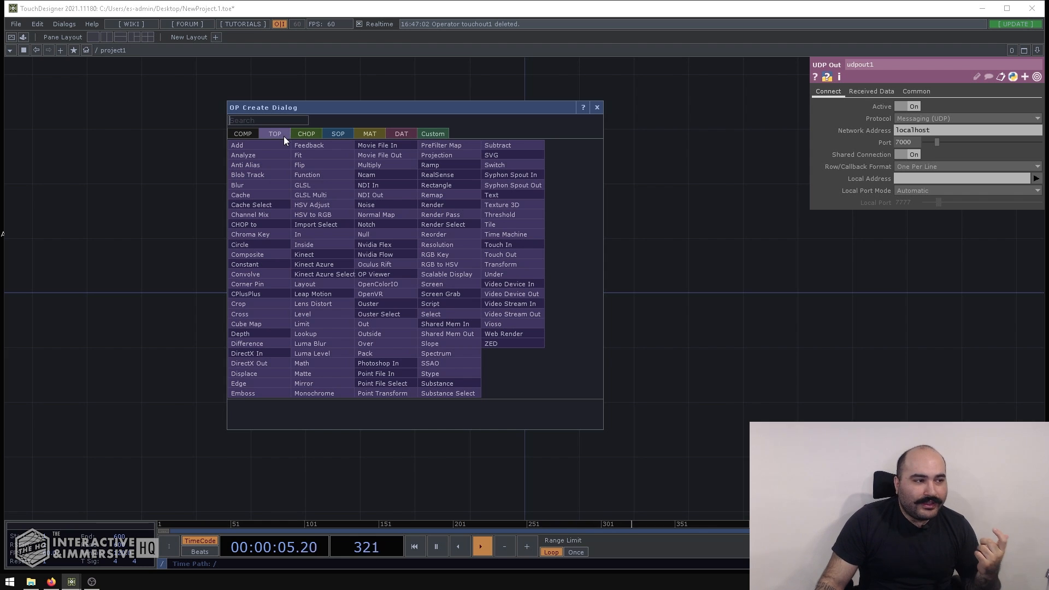
left_click(338, 134)
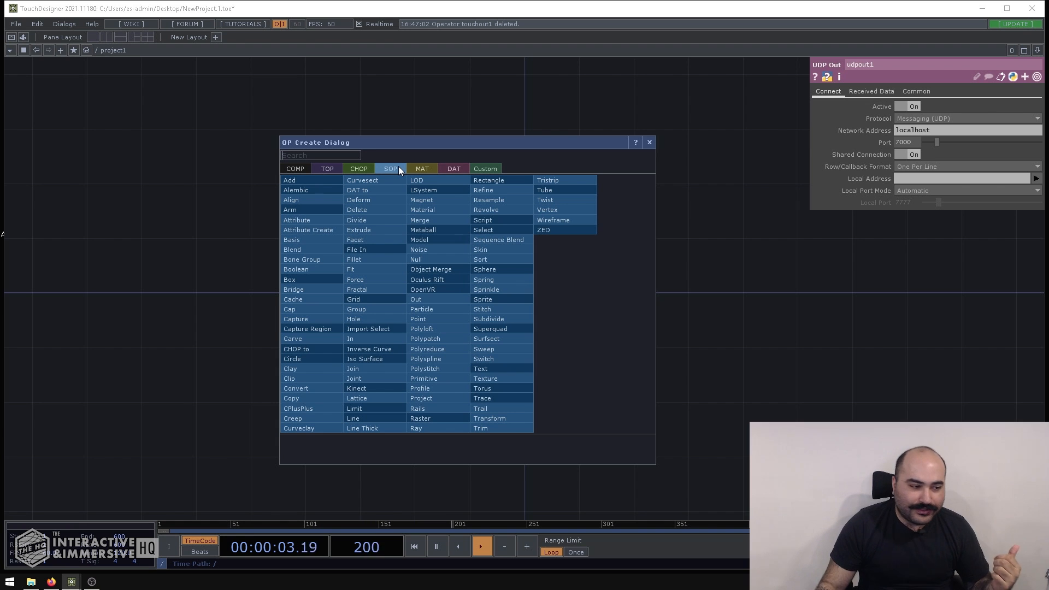
mouse_move(334, 319)
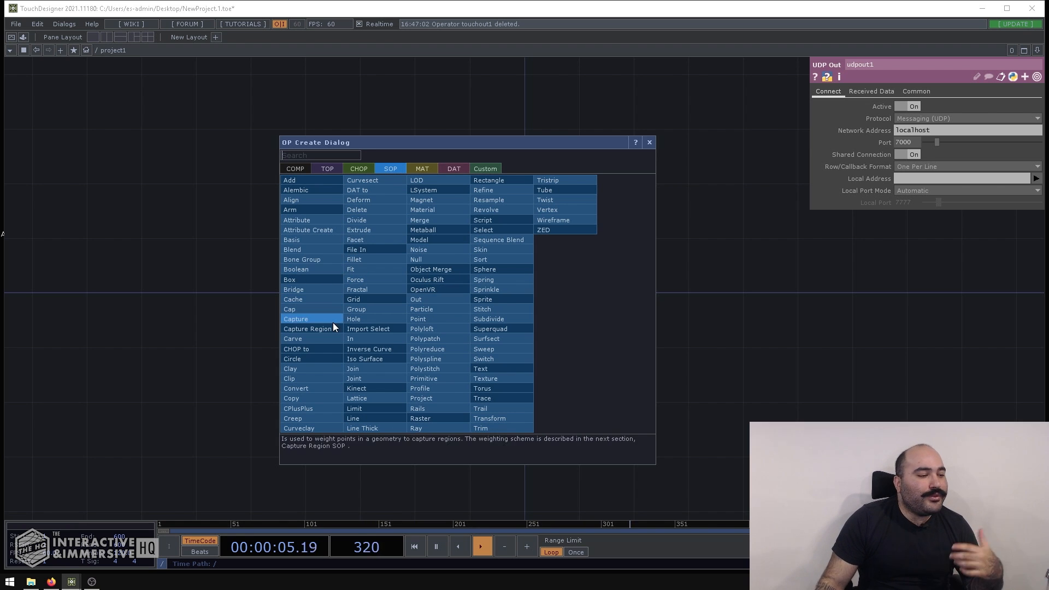
type("sp")
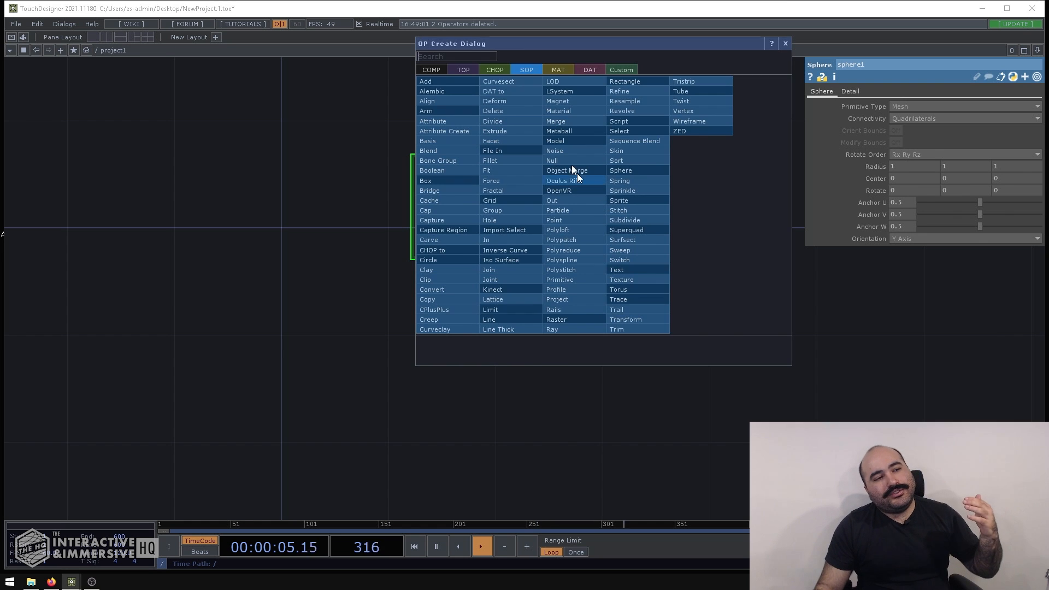
Step: Add a SOP to CHOP, sopto1, reading sphere1 with Normal channels turned on
left_click(494, 69)
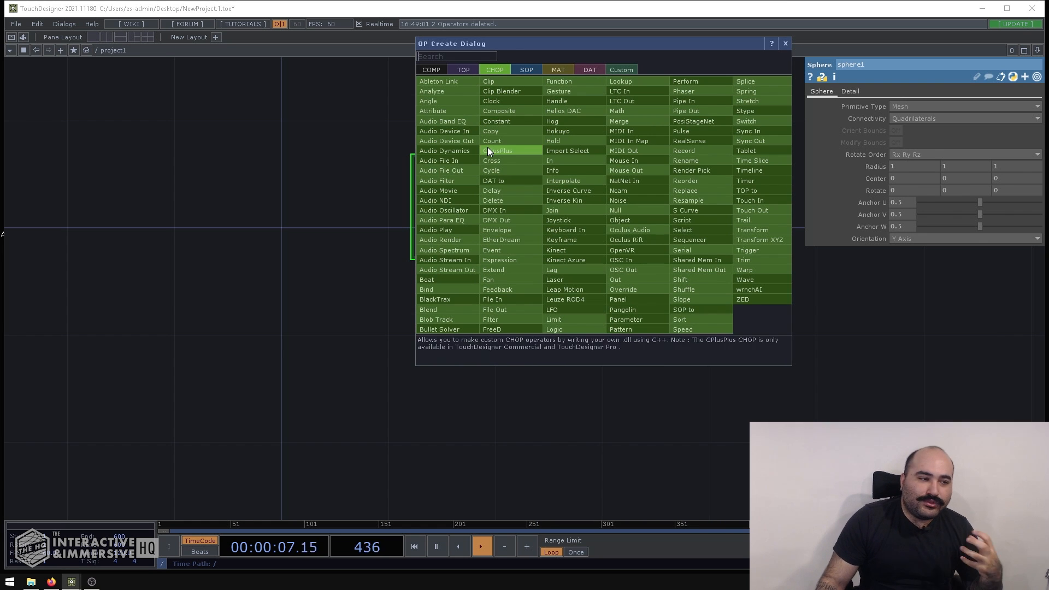
type("sop")
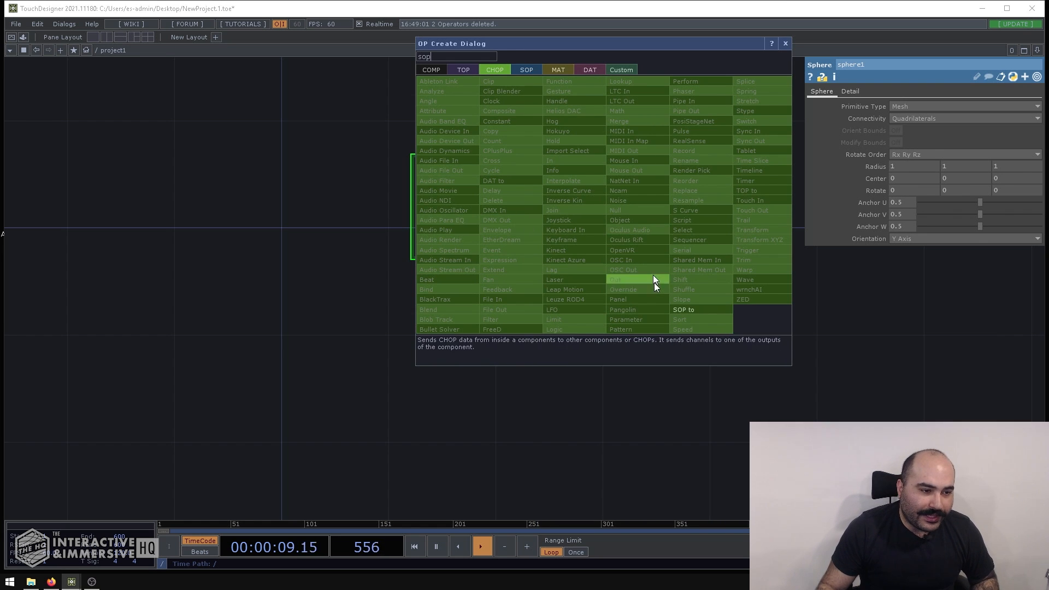
left_click(683, 310)
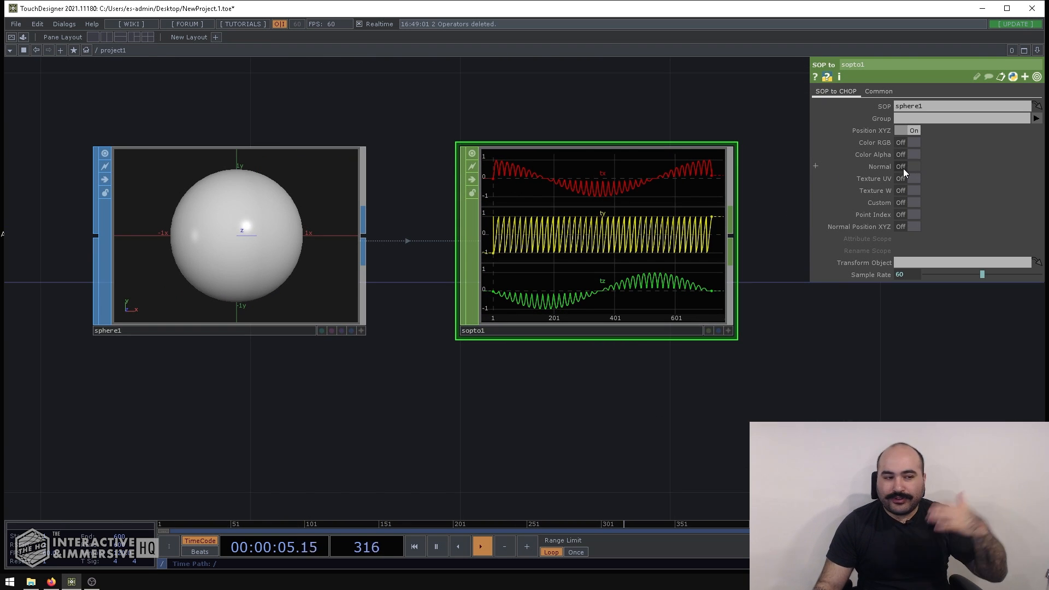
left_click(913, 166)
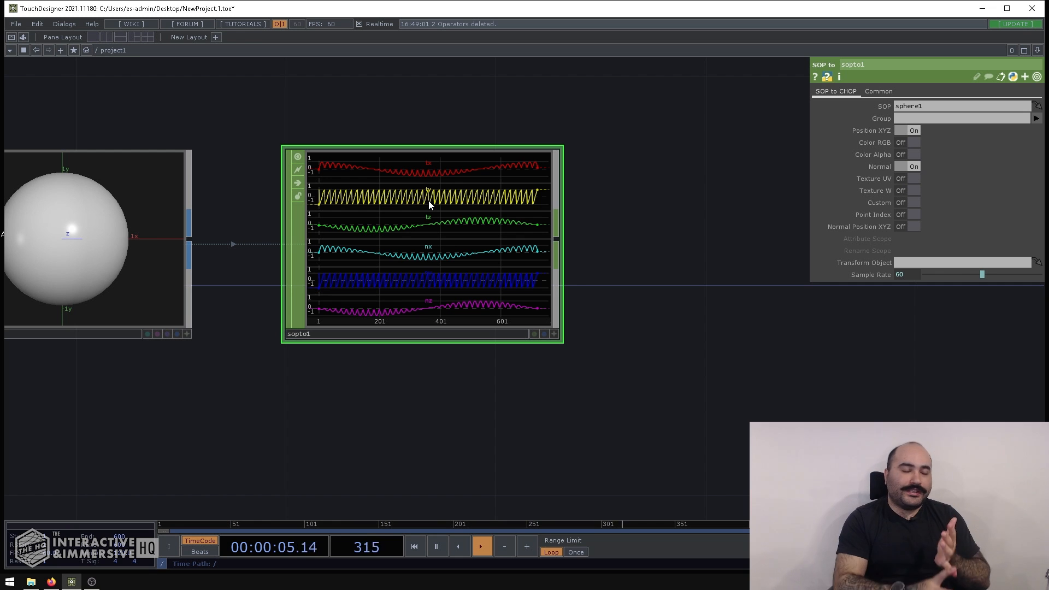
mouse_move(608, 241)
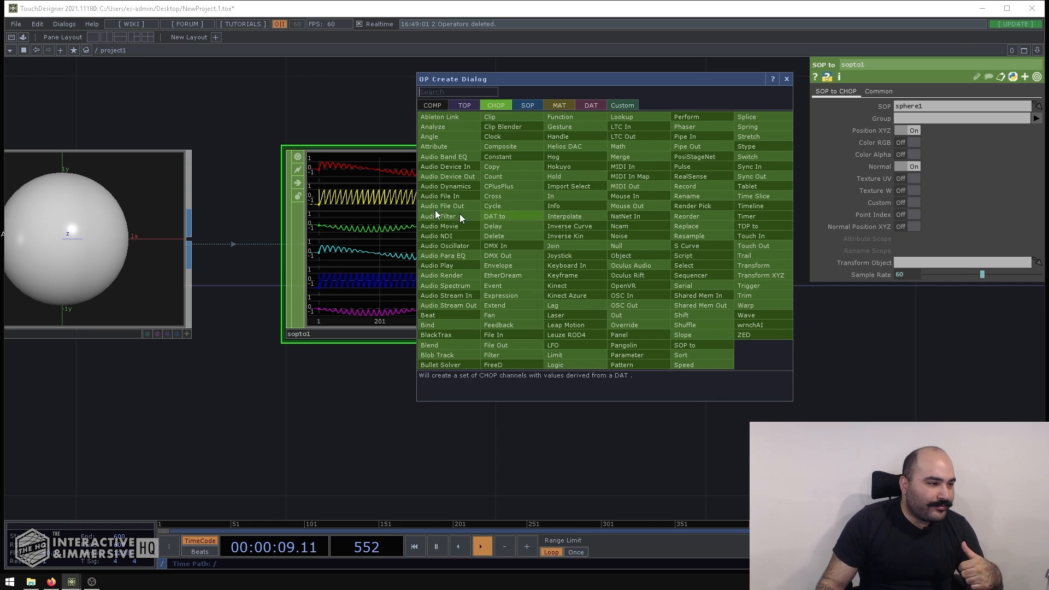
Step: Search 'so' in the OP Create dialog, then dismiss it leaving sphere1 feeding sopto1
left_click(786, 79)
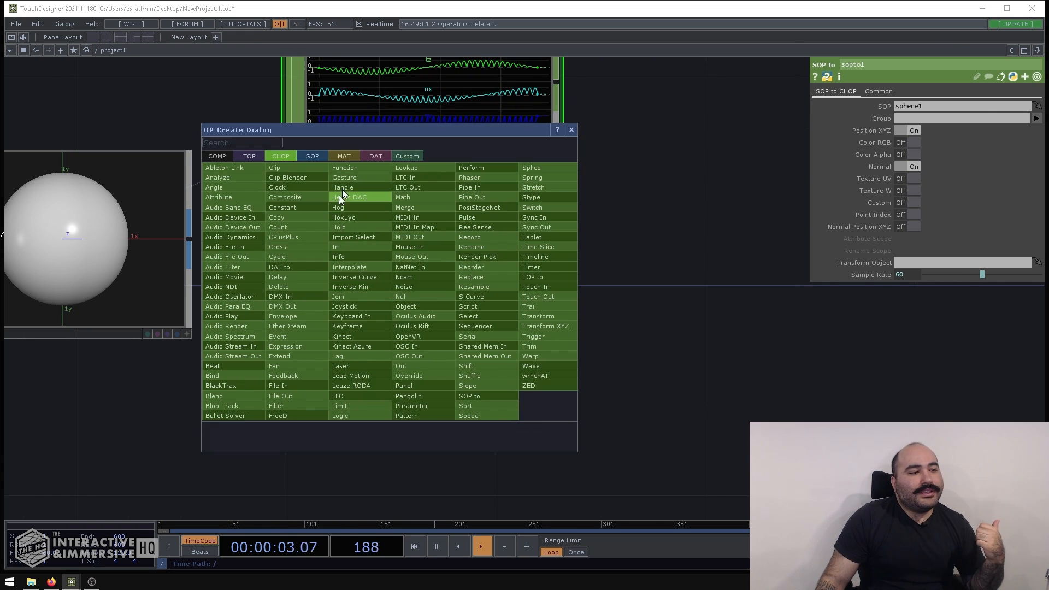
type("so")
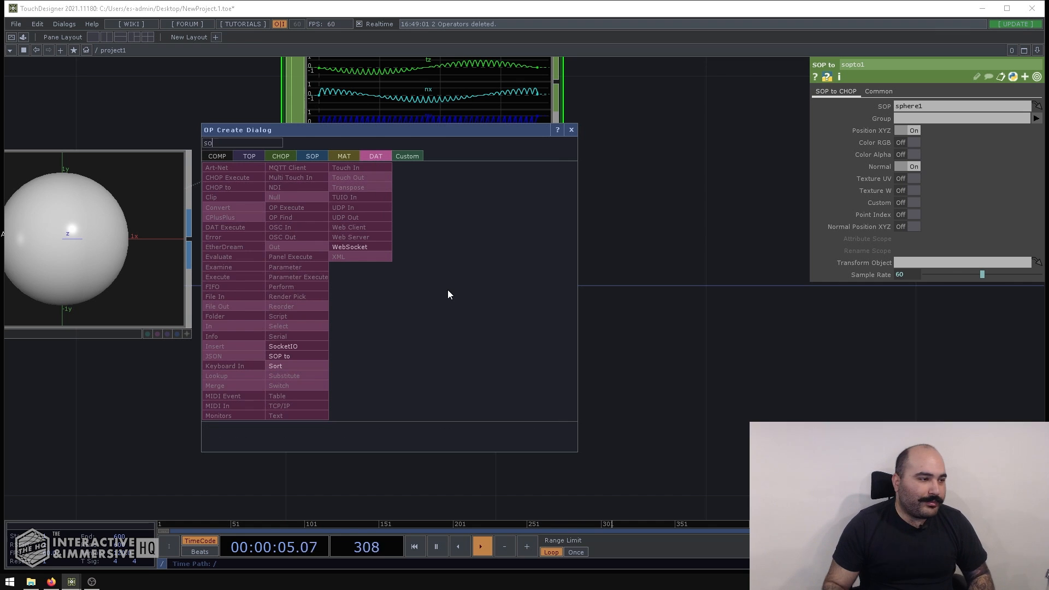
key("Escape")
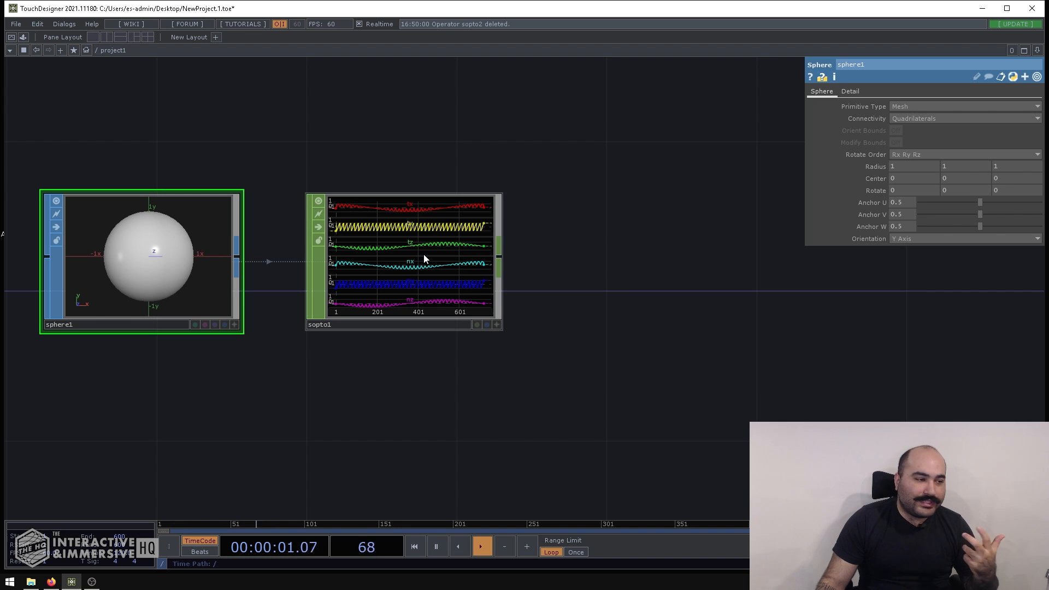
mouse_move(427, 259)
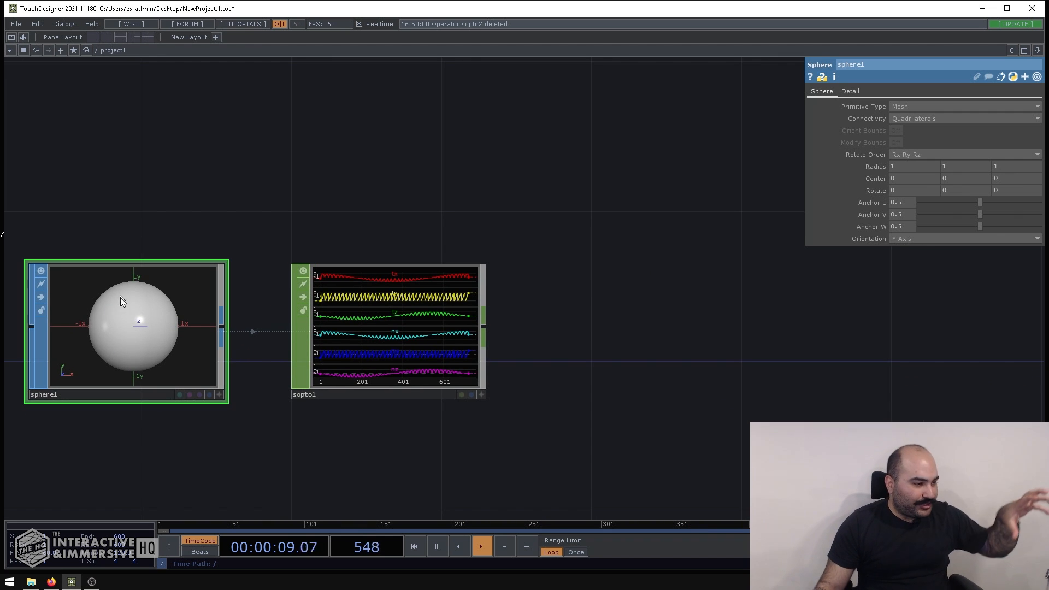
Step: Select sopto1 and bring up the OP Create dialog over the network
left_click(394, 323)
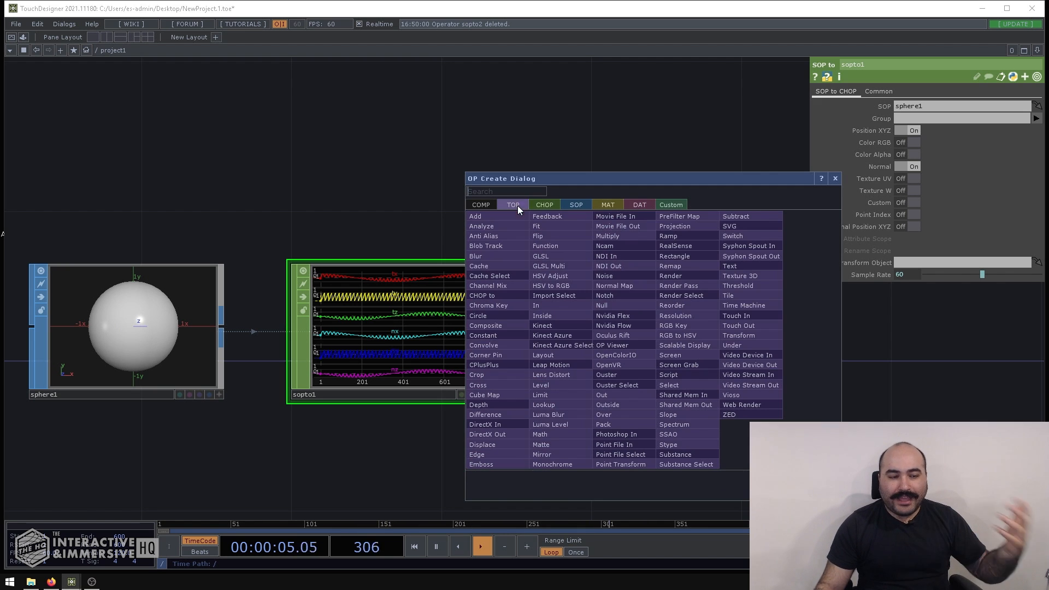
type("chop")
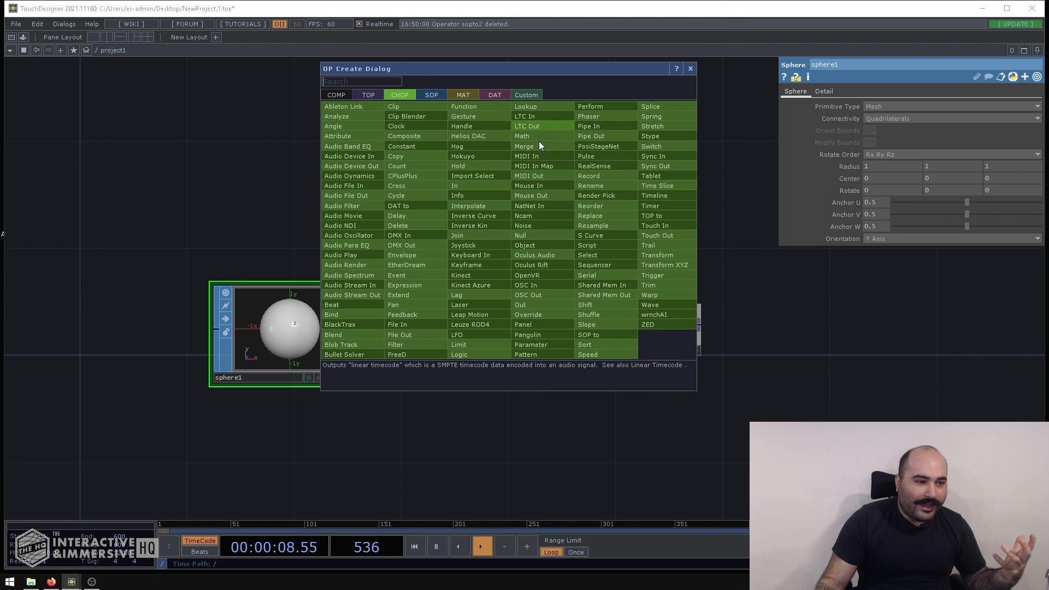
mouse_move(680, 211)
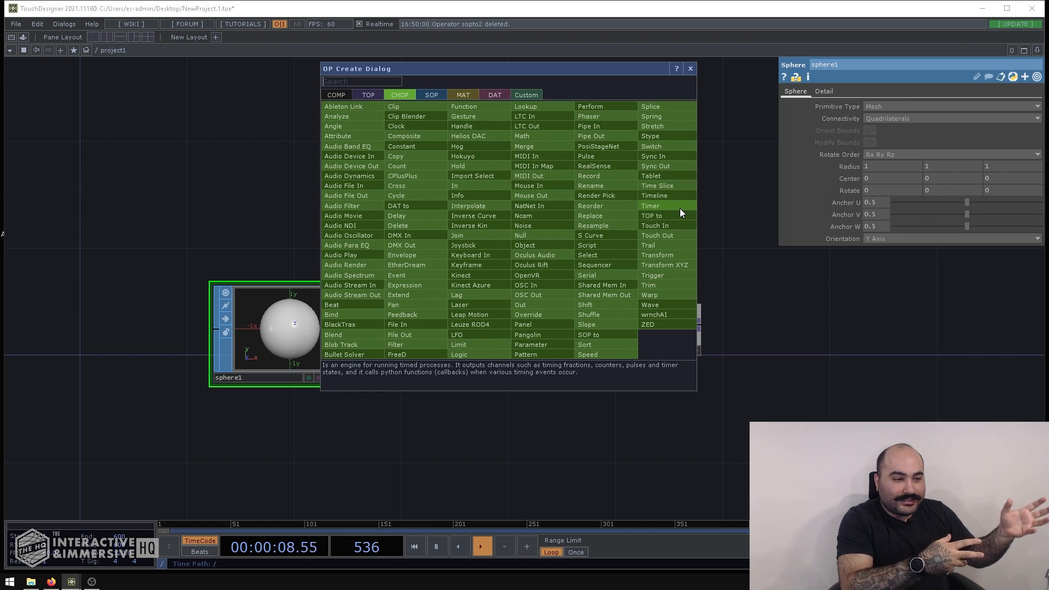
mouse_move(663, 240)
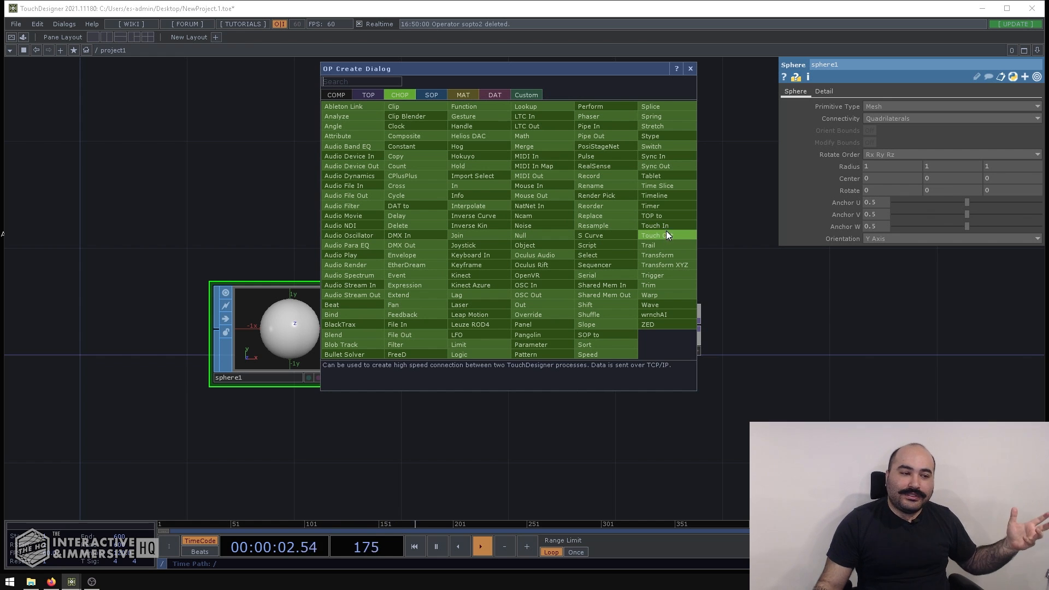
mouse_move(527, 284)
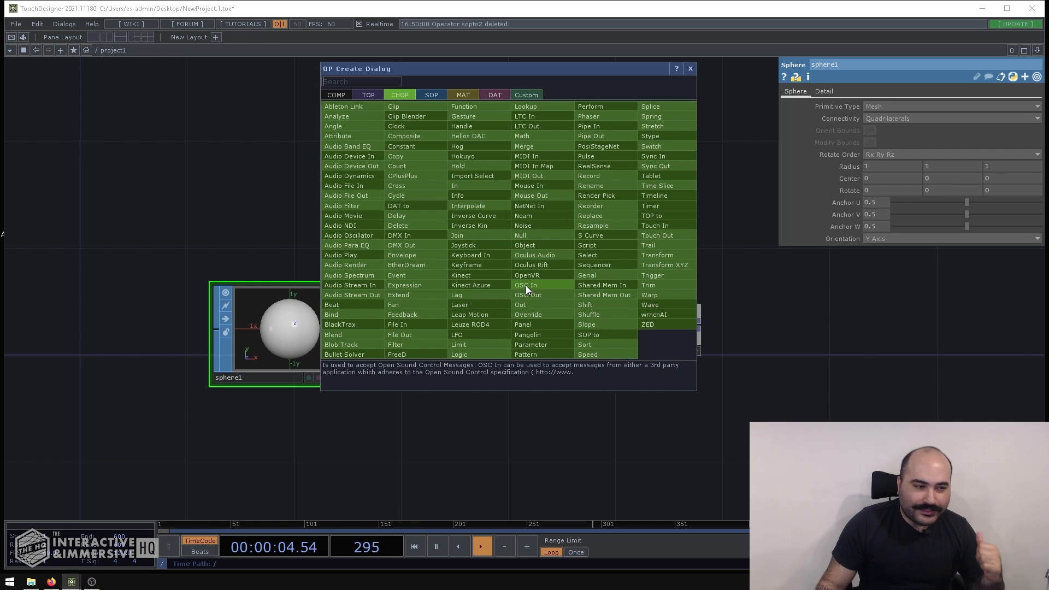
Step: Show the DAT family in the OP Create dialog instead of CHOPs
left_click(494, 94)
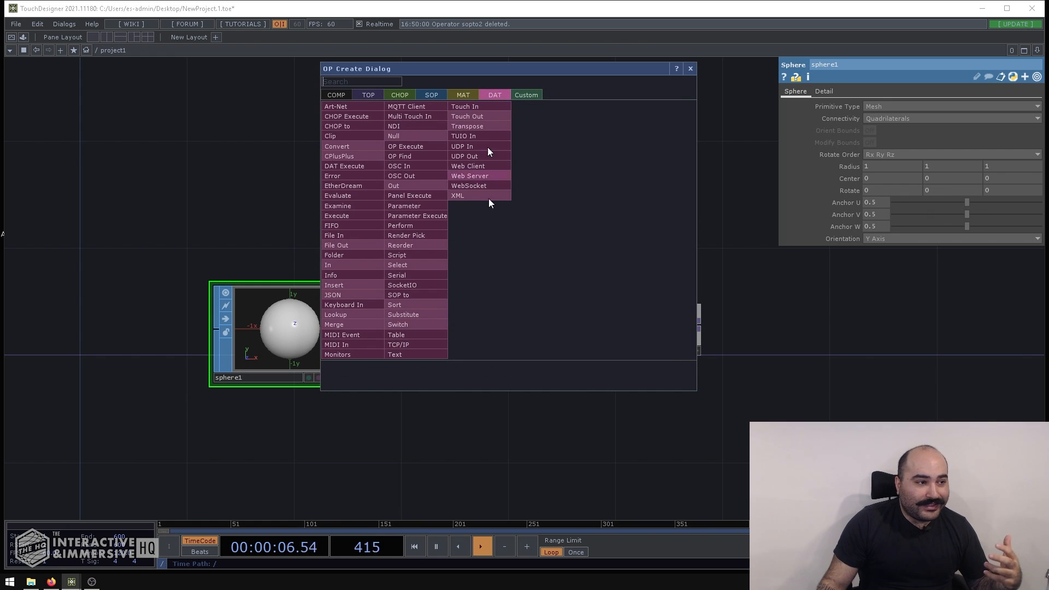
mouse_move(481, 158)
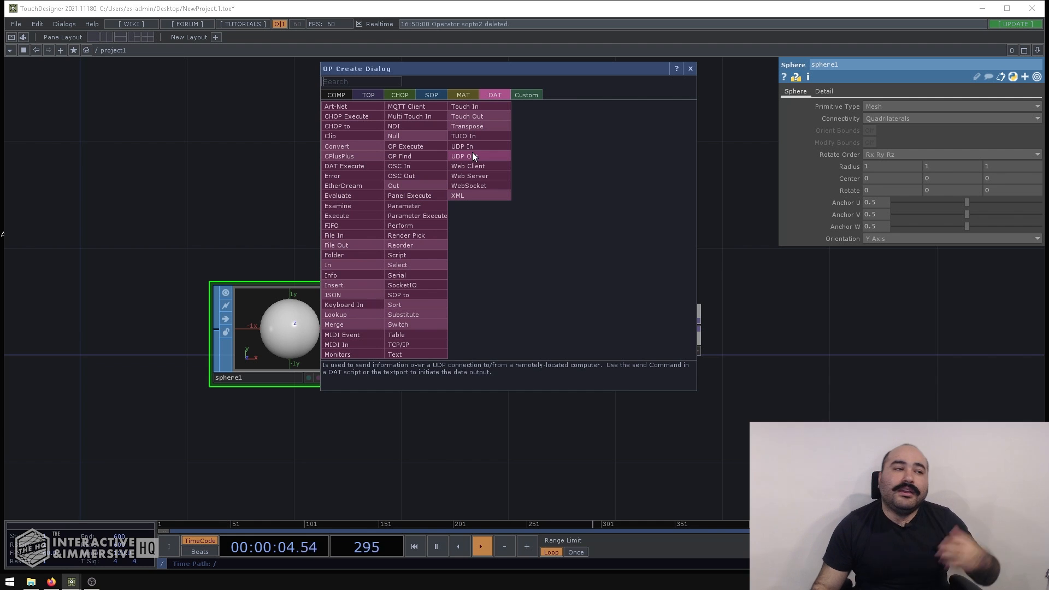
mouse_move(478, 115)
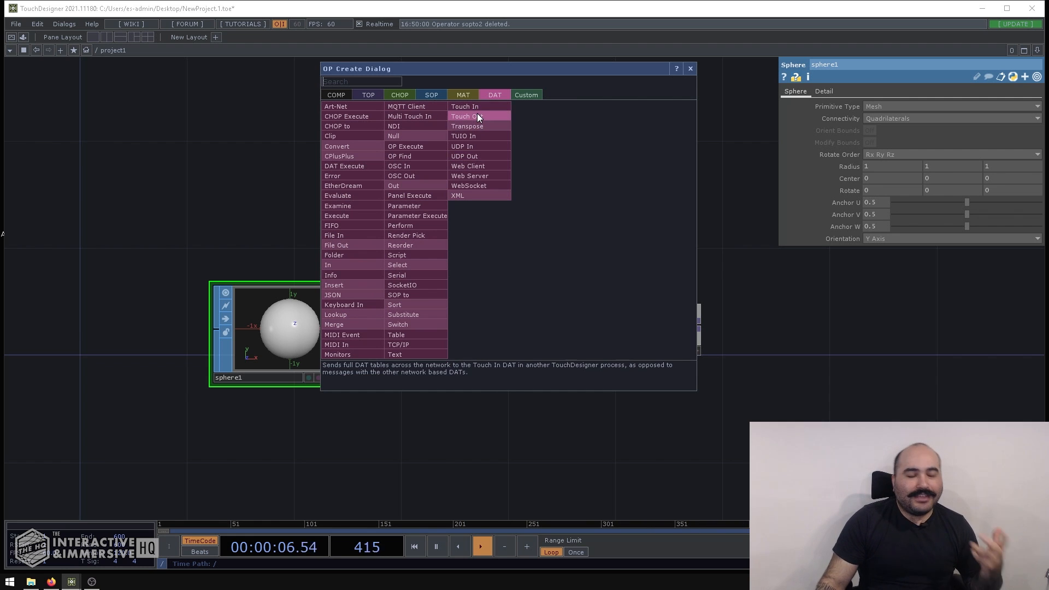